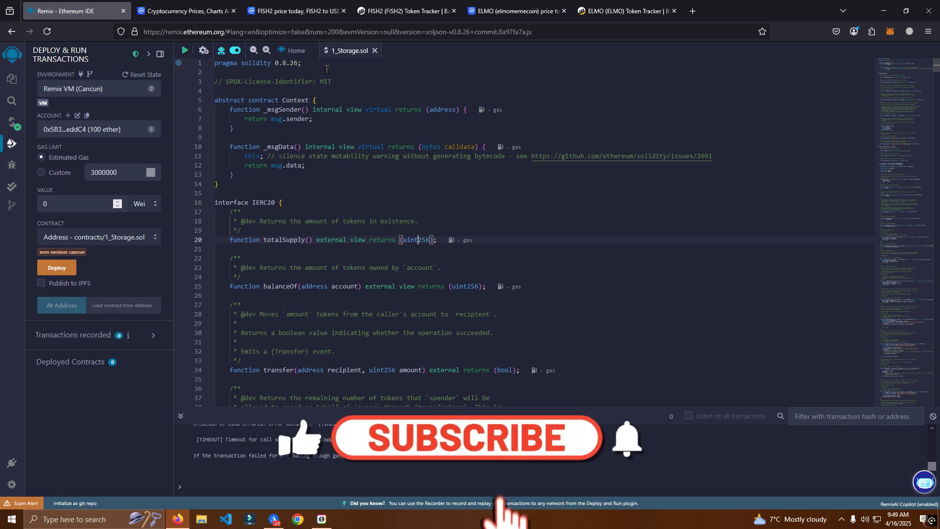
# - Review the FISH2 and ELMO pages, the prices overview, then the ELMO token tracker
pyautogui.click(467, 437)
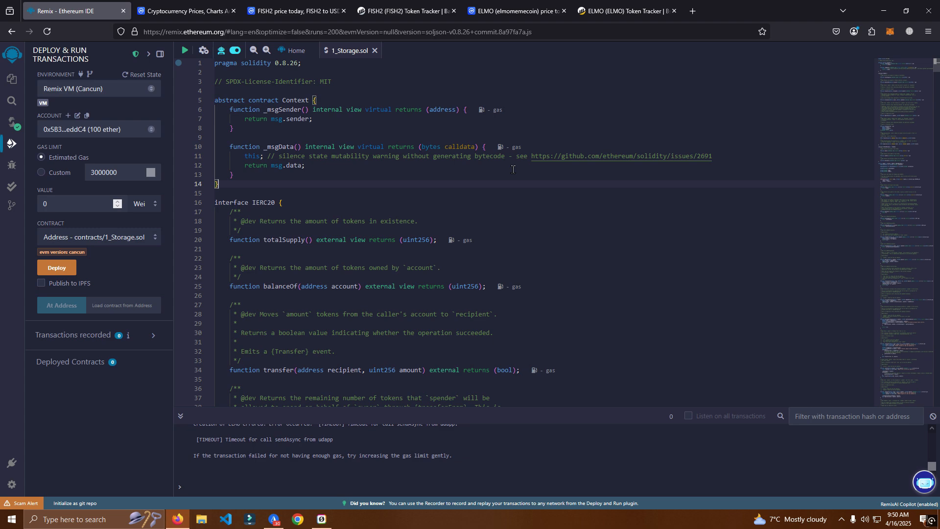
pyautogui.click(294, 10)
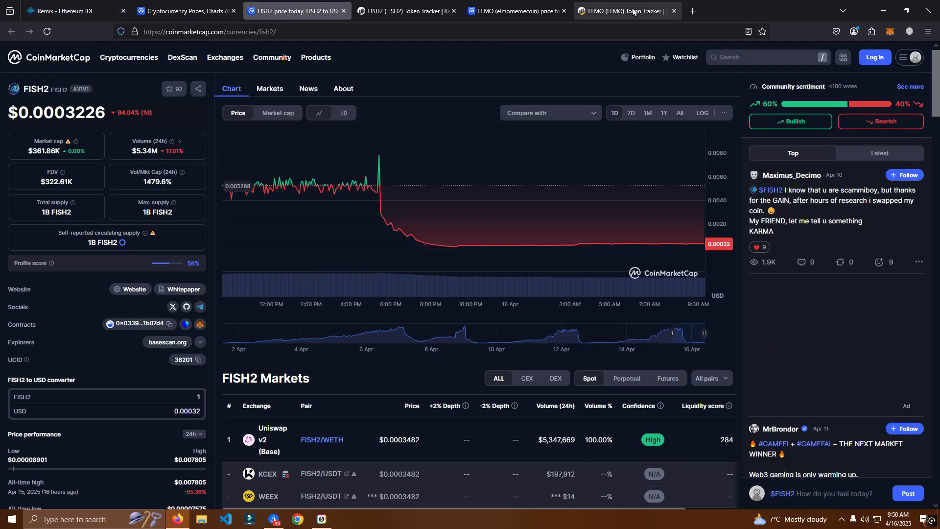
pyautogui.click(513, 10)
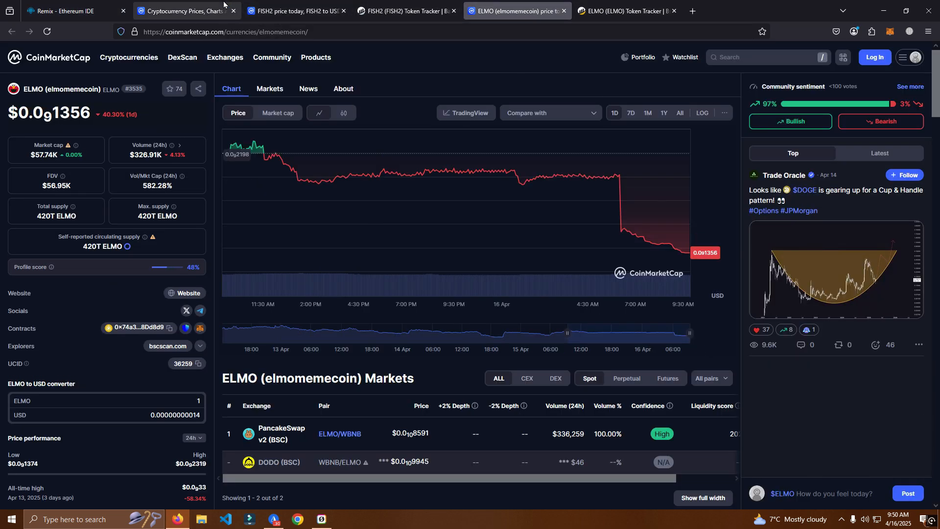
pyautogui.moveTo(449, 201)
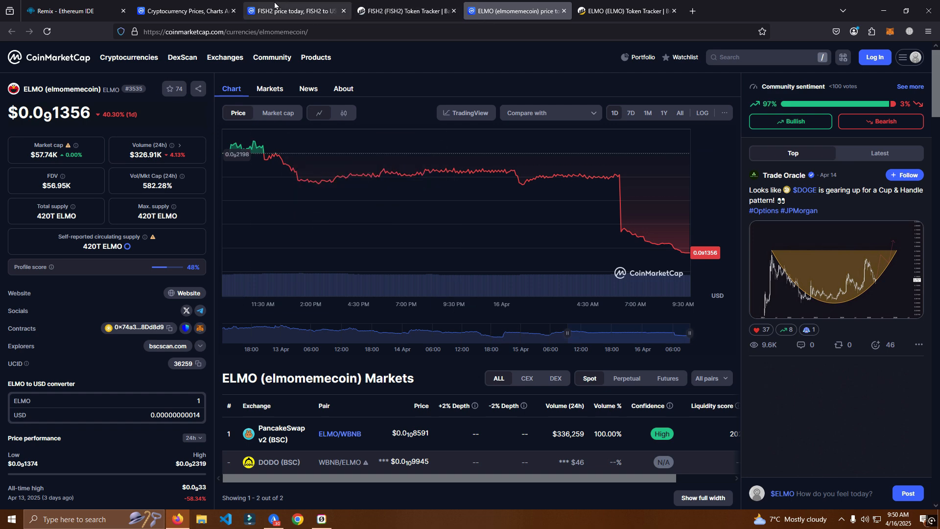
pyautogui.click(186, 11)
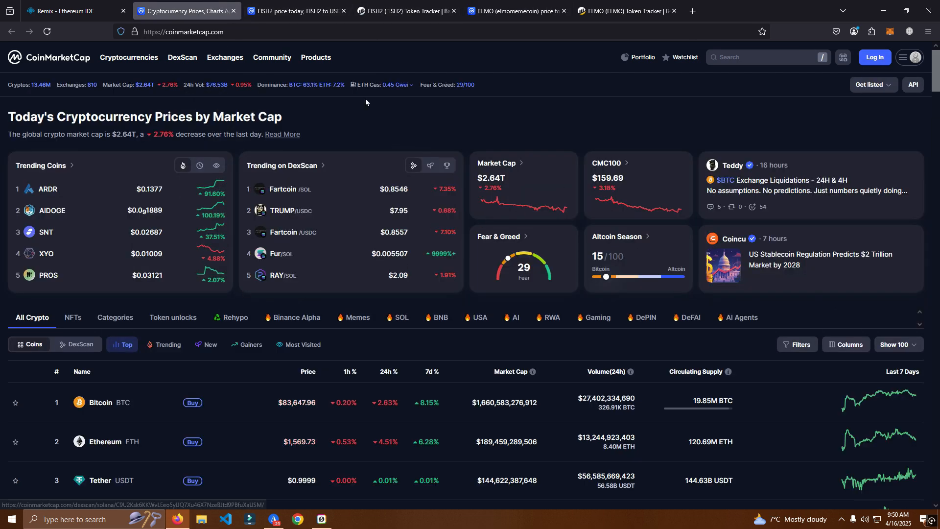
pyautogui.click(514, 11)
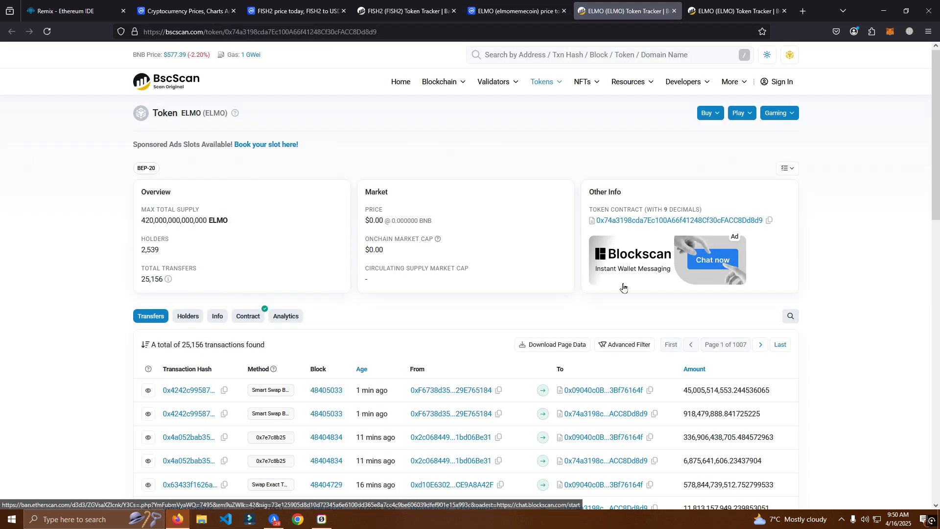
pyautogui.moveTo(191, 261)
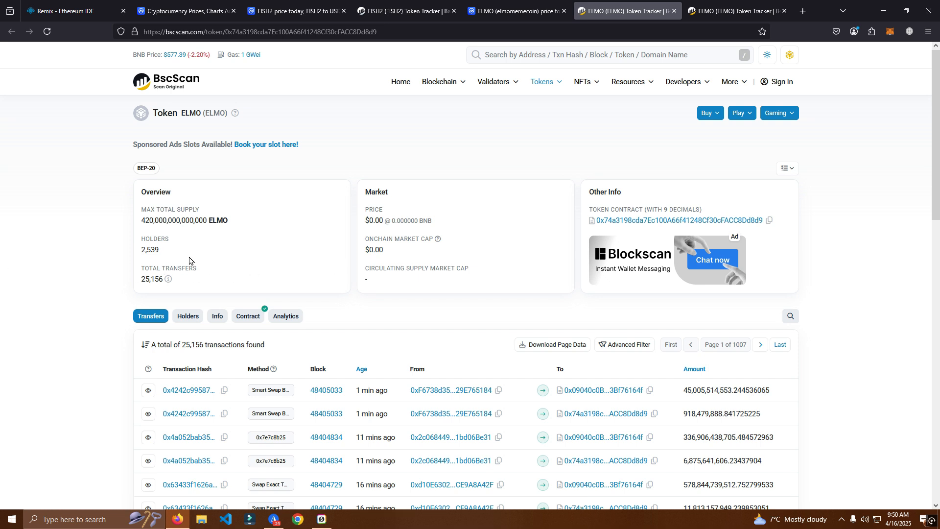
# - Inspect ELMO's verified contract and its changeSellTax write function on BscScan, then copy the source
pyautogui.scroll(-3)
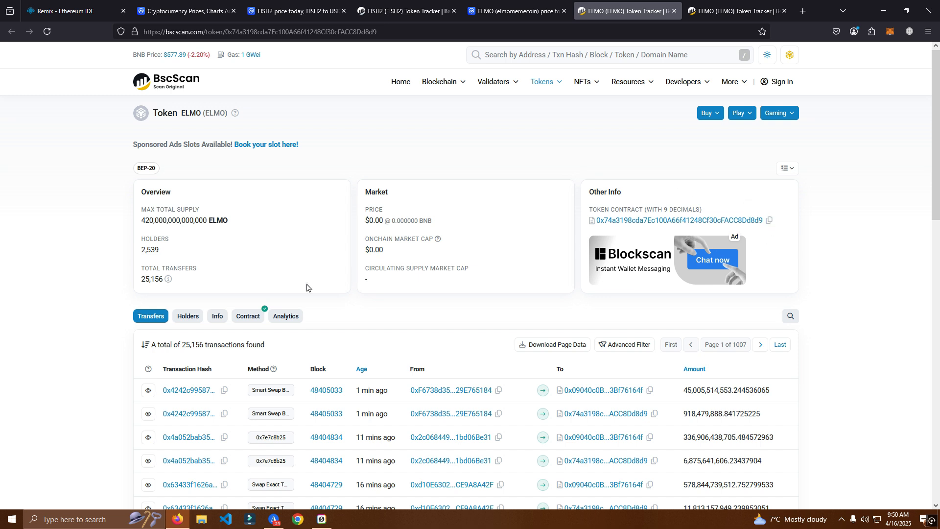
pyautogui.click(248, 316)
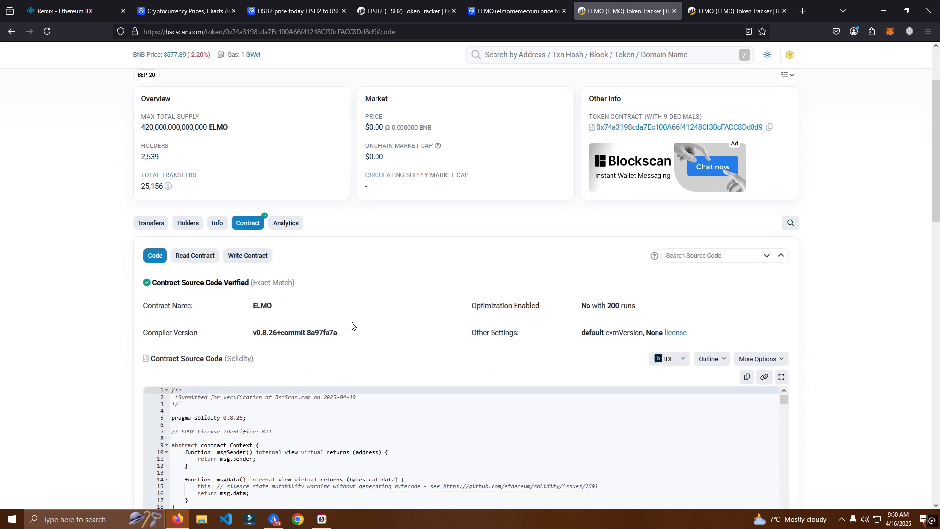
pyautogui.scroll(-3)
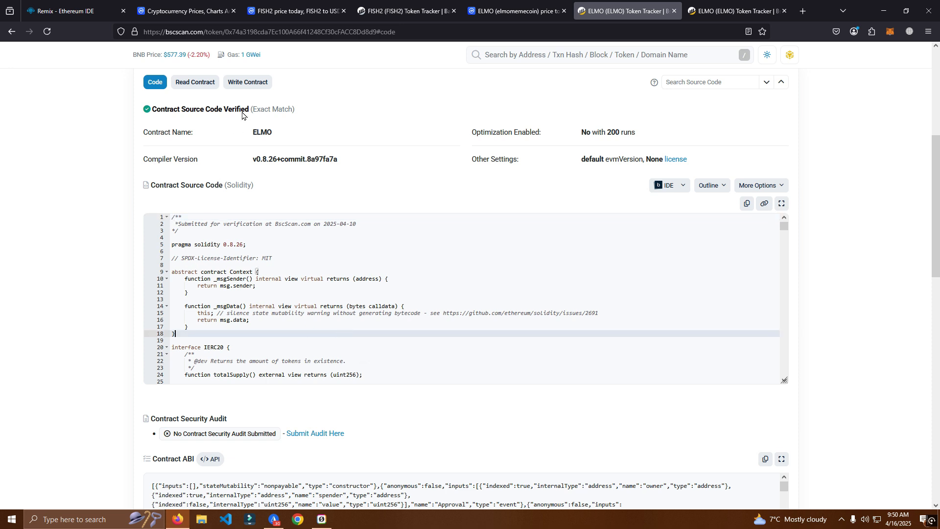
pyautogui.click(247, 82)
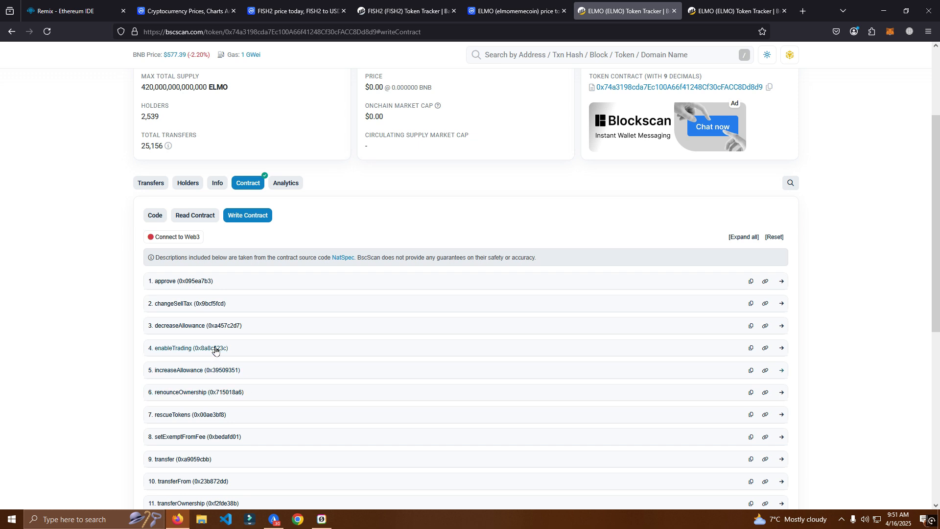
pyautogui.click(174, 303)
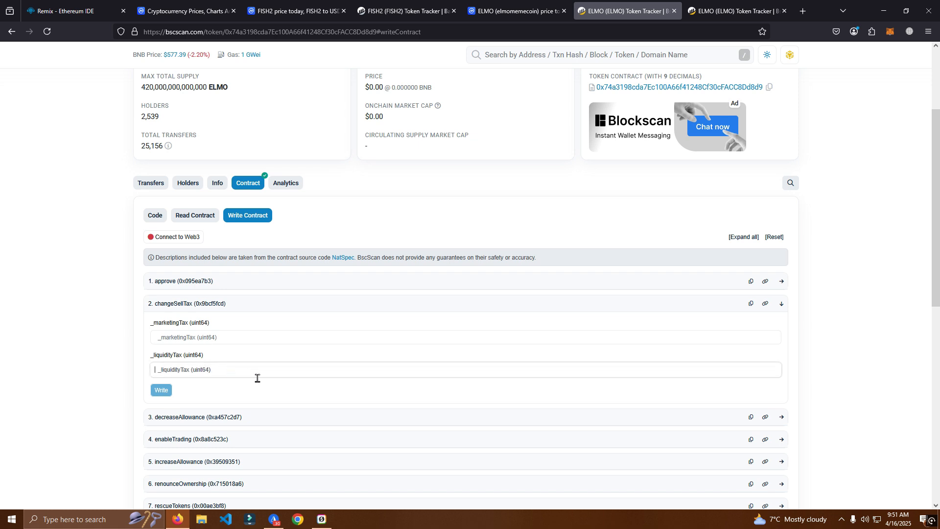
pyautogui.moveTo(299, 375)
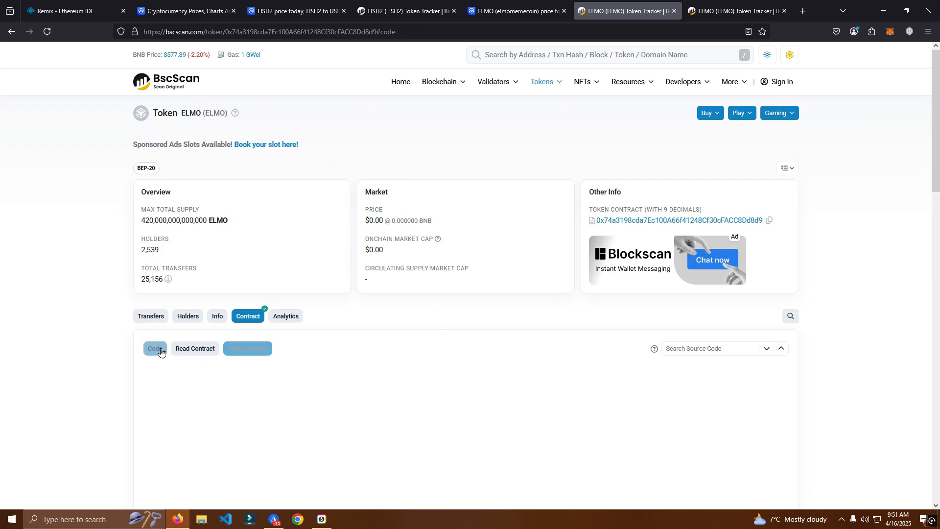
pyautogui.scroll(-3)
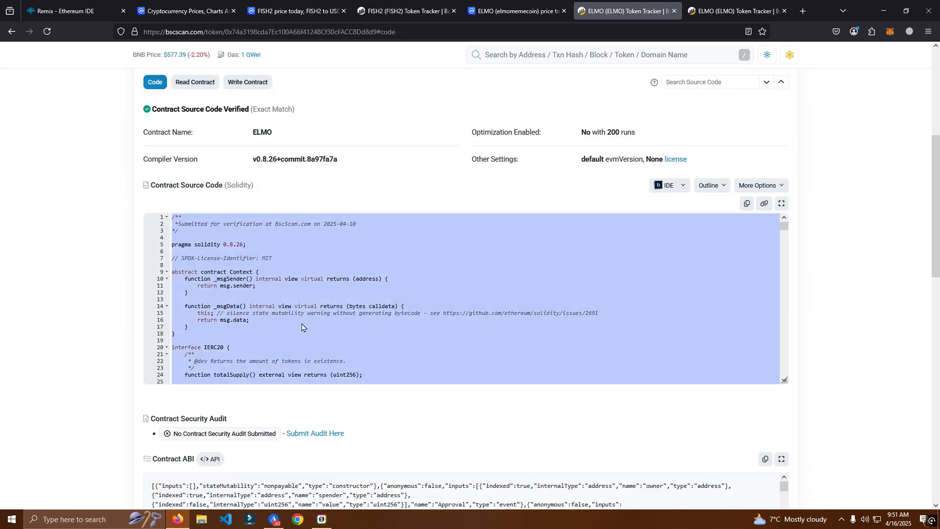
pyautogui.click(64, 10)
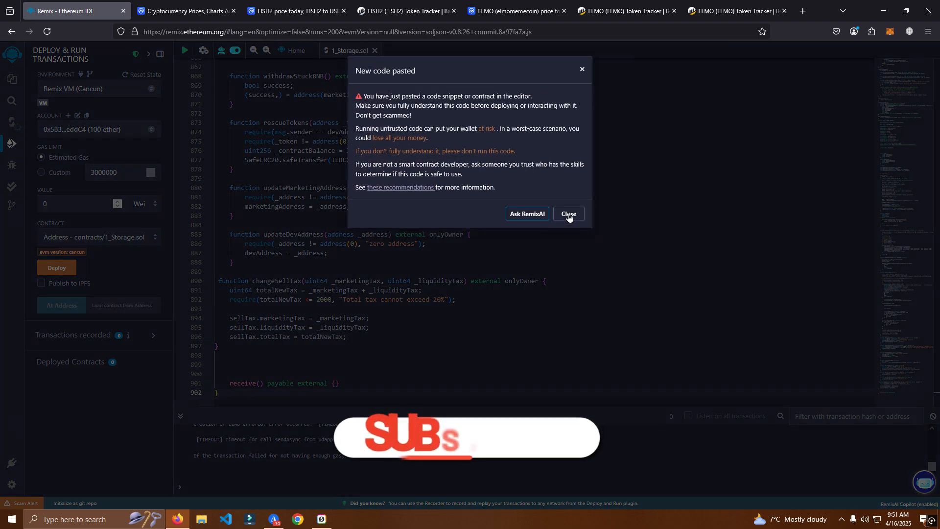
# - Dismiss the pasted-code warning in 1_Storage.sol and show the workspace files
pyautogui.click(568, 213)
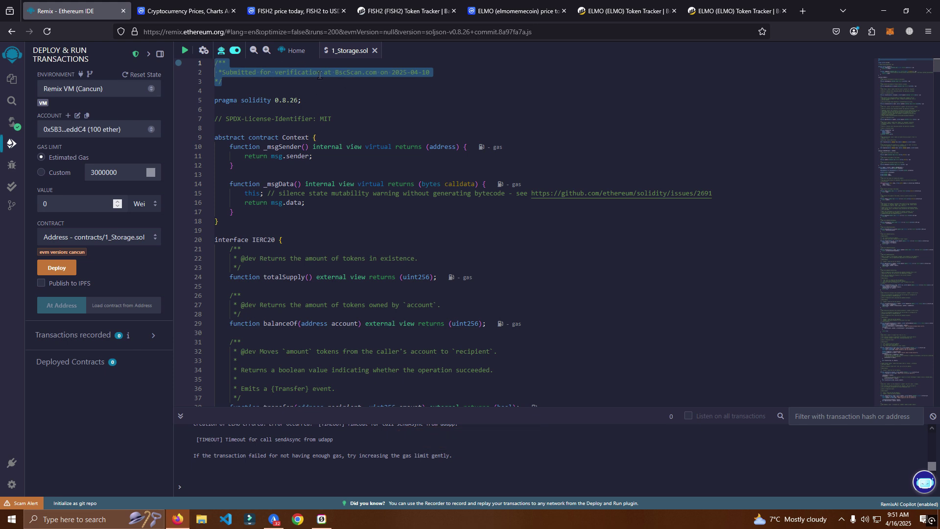
pyautogui.click(223, 80)
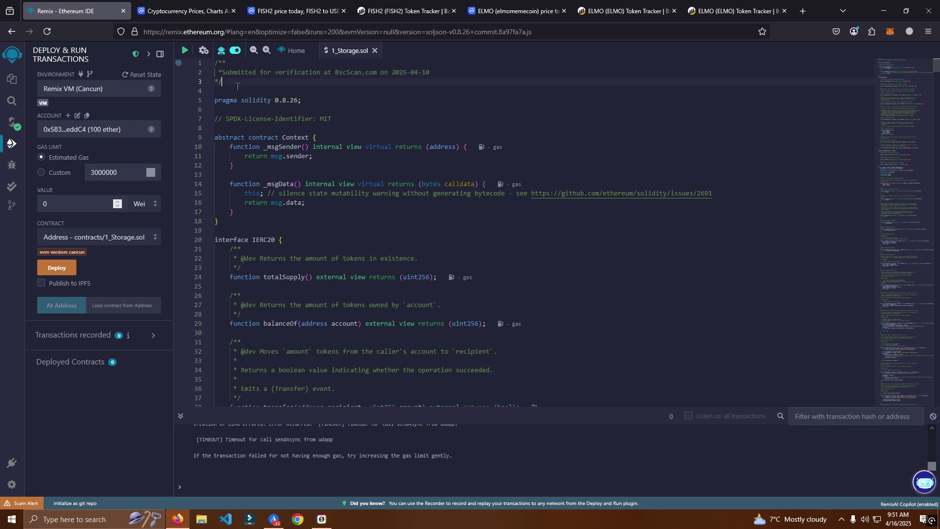
pyautogui.click(202, 50)
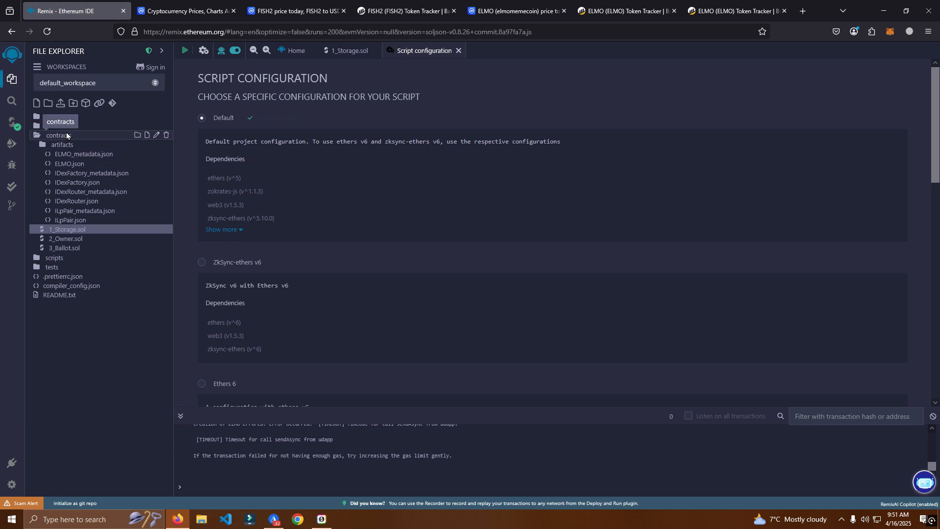
# - Collapse the artifacts folder, close the script configuration page, and scroll to contract ELMO
pyautogui.click(57, 135)
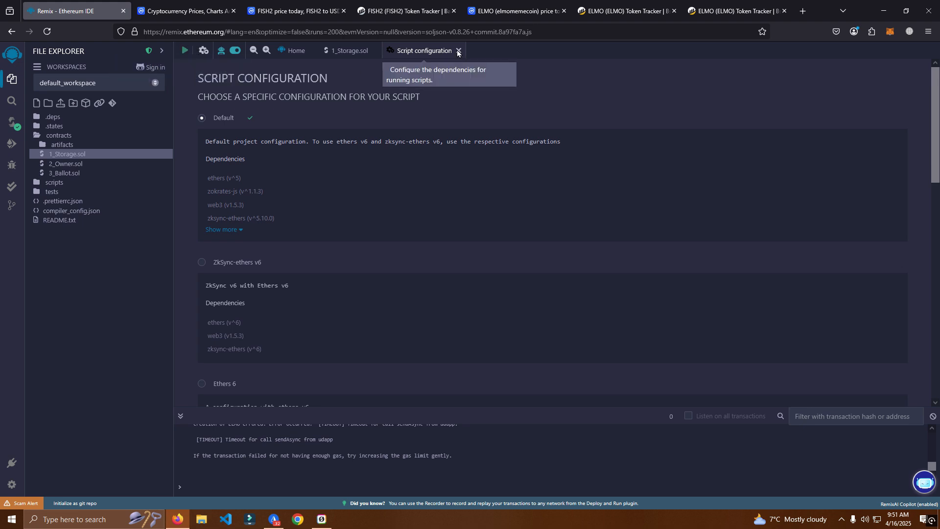
pyautogui.click(457, 51)
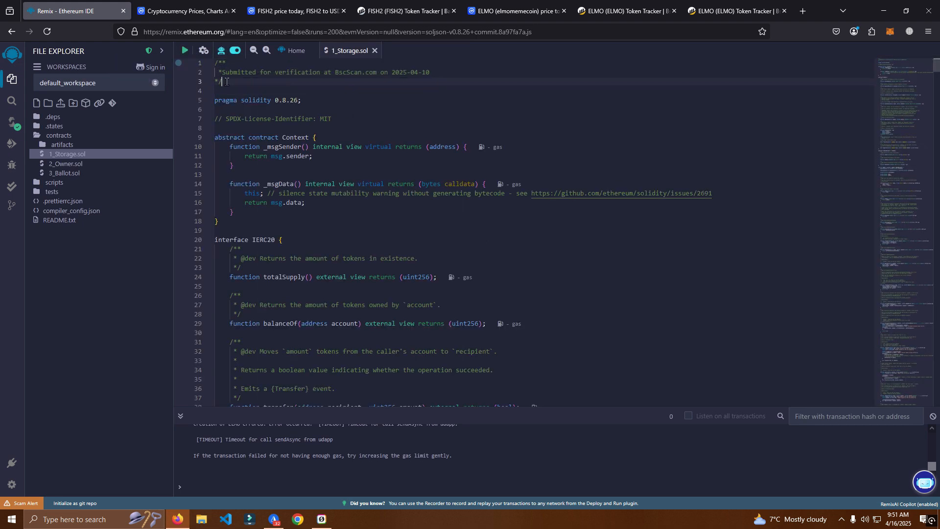
pyautogui.scroll(-3)
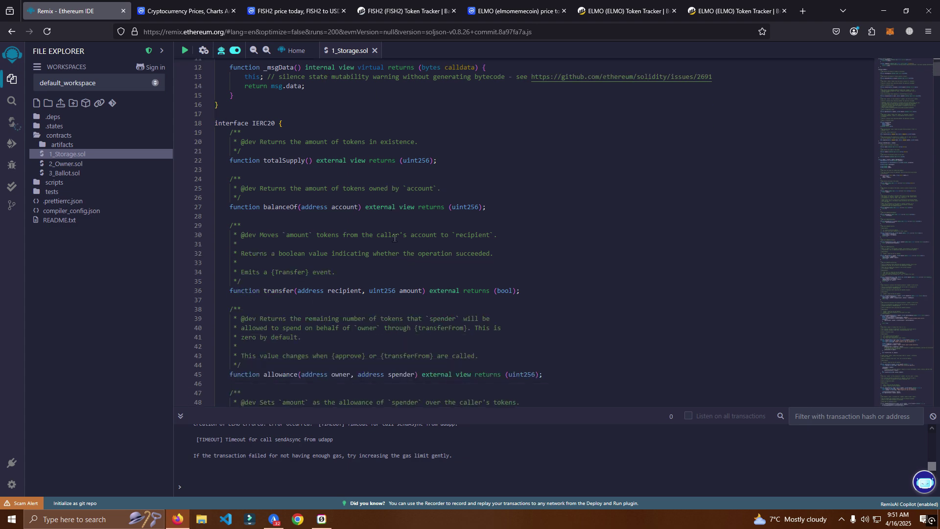
pyautogui.scroll(-3)
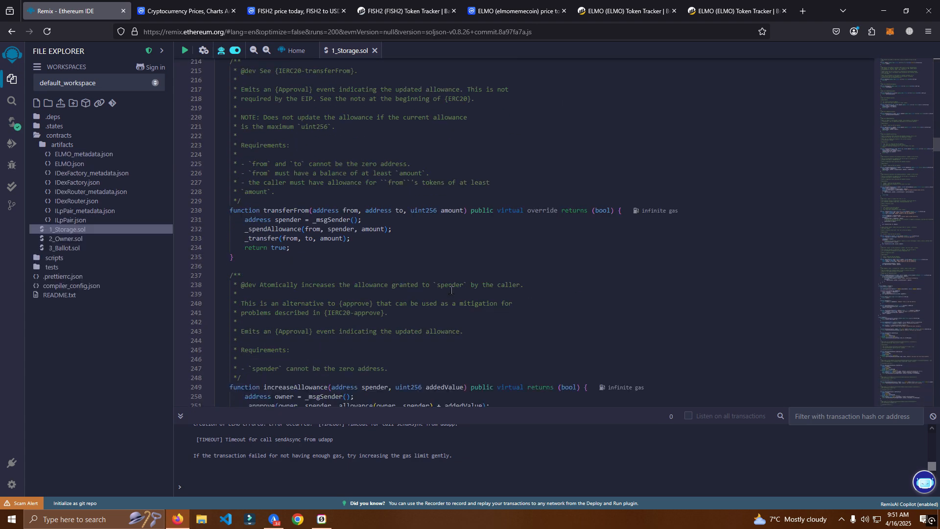
pyautogui.scroll(-3)
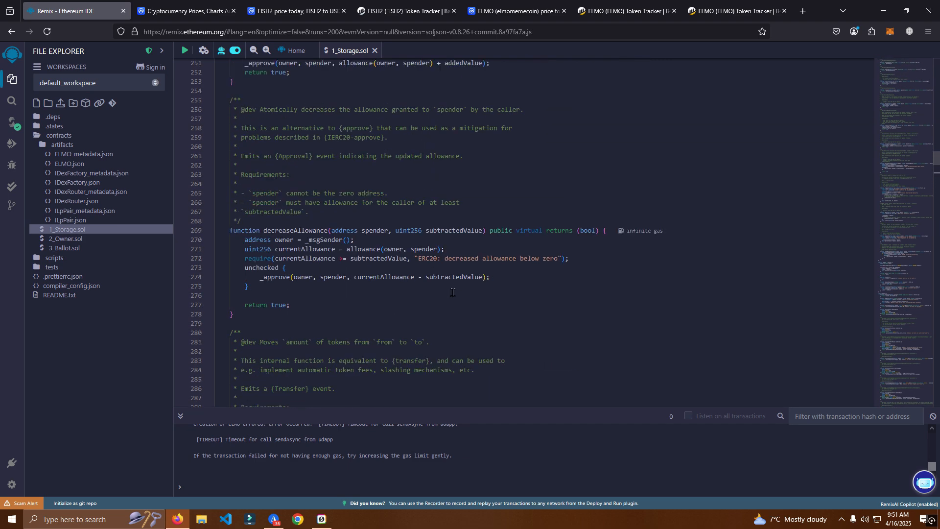
pyautogui.scroll(-3)
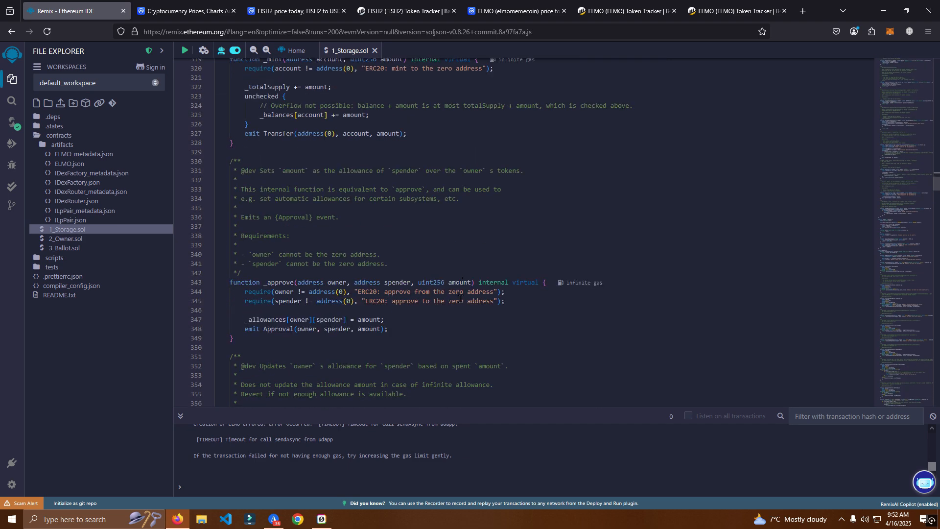
pyautogui.scroll(-3)
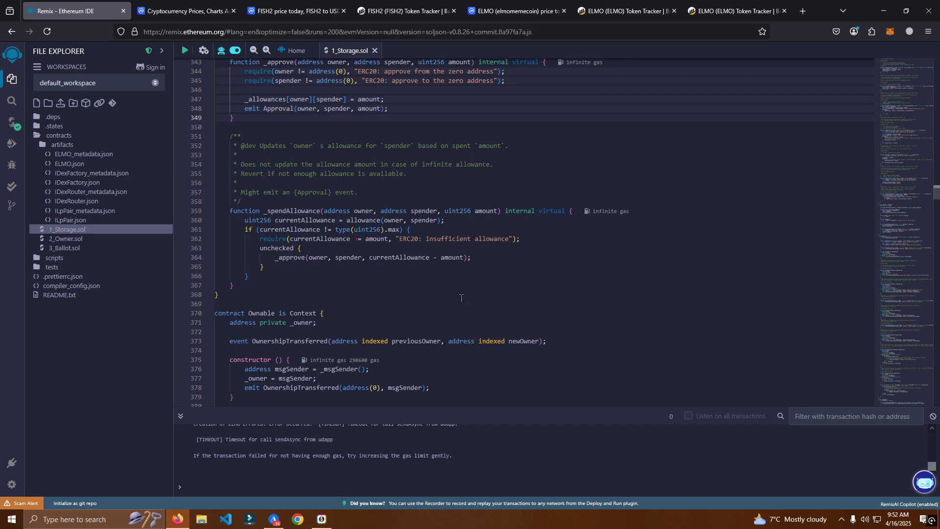
pyautogui.scroll(-3)
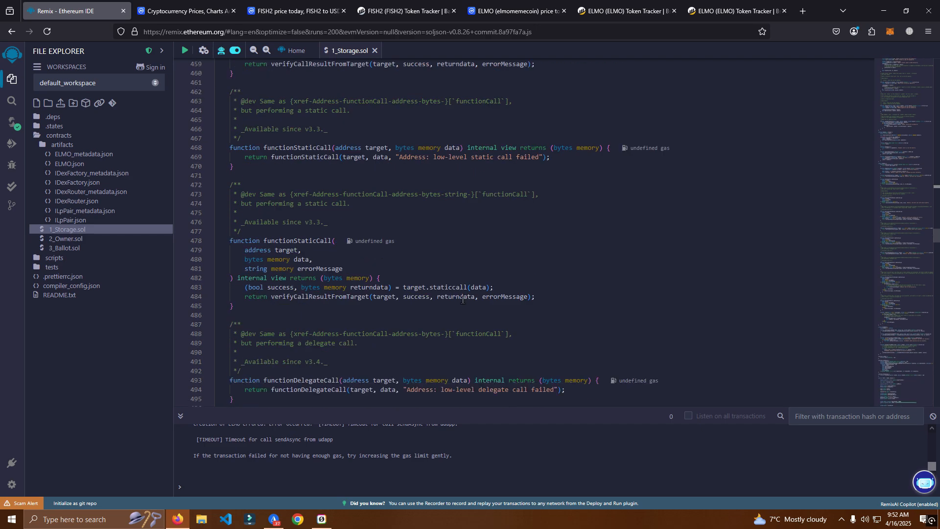
pyautogui.scroll(-3)
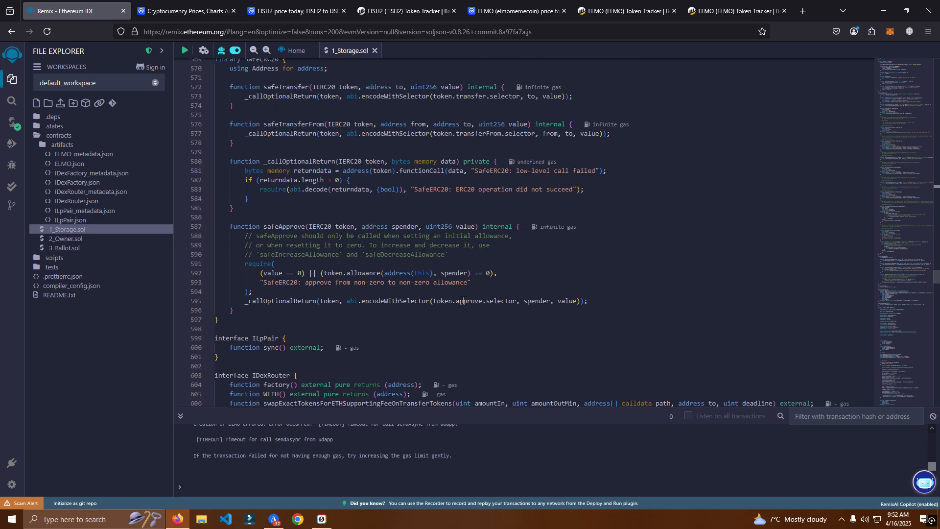
pyautogui.scroll(-3)
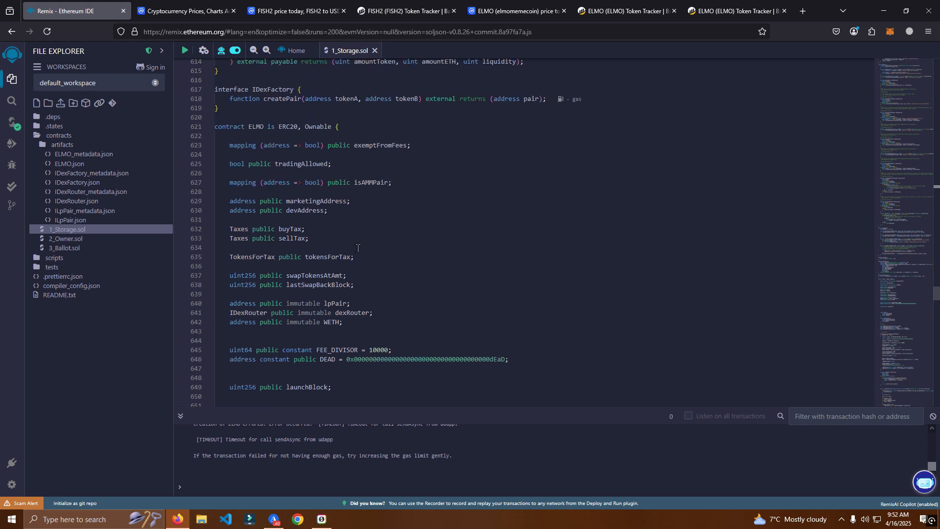
# - Replace the contract name ELMO with tokenname in the declaration
pyautogui.doubleClick(255, 127)
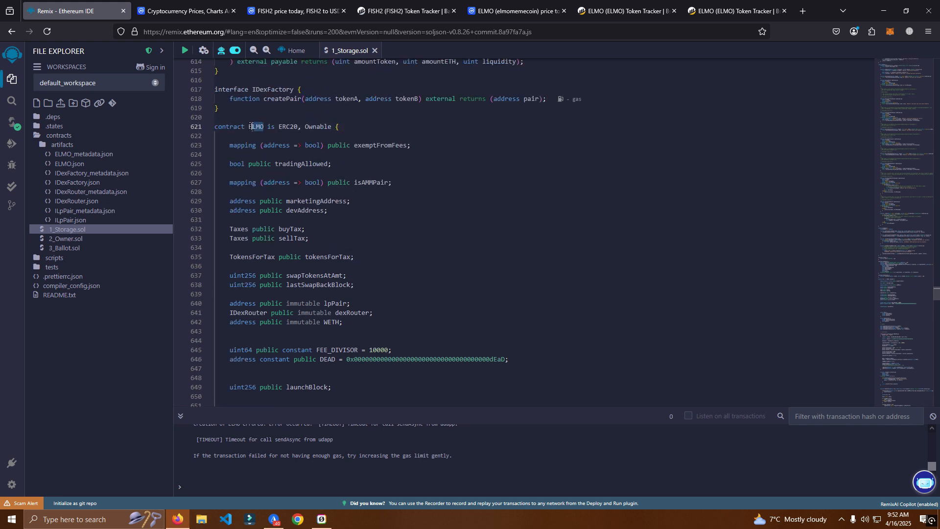
pyautogui.doubleClick(255, 127)
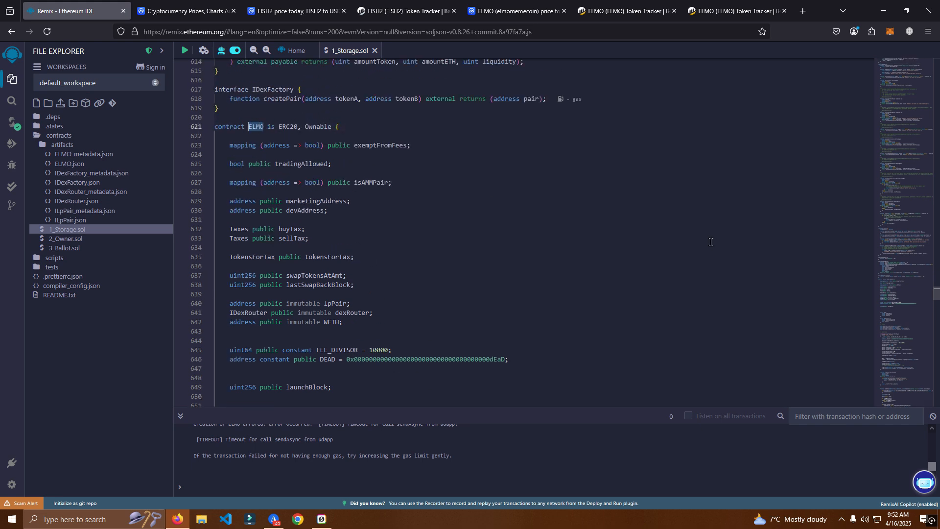
pyautogui.write('tokenne')
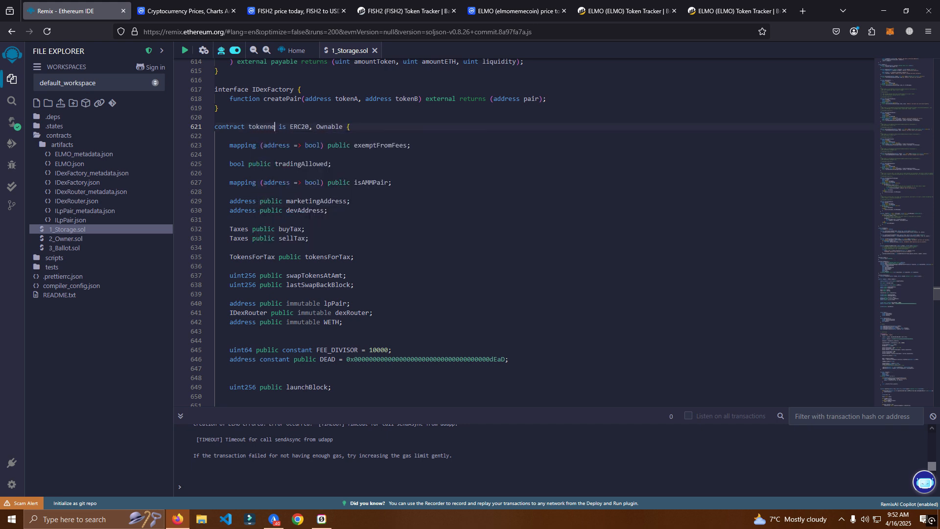
pyautogui.write('ame')
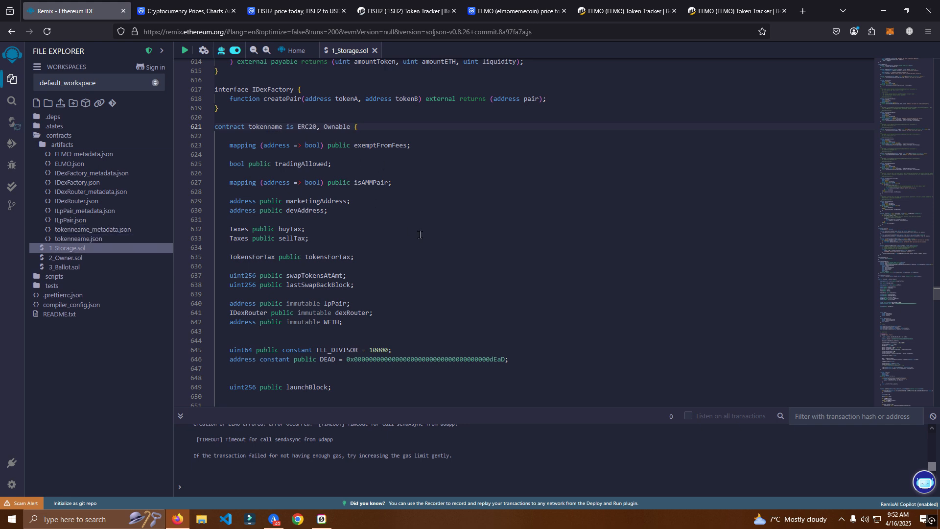
pyautogui.scroll(-3)
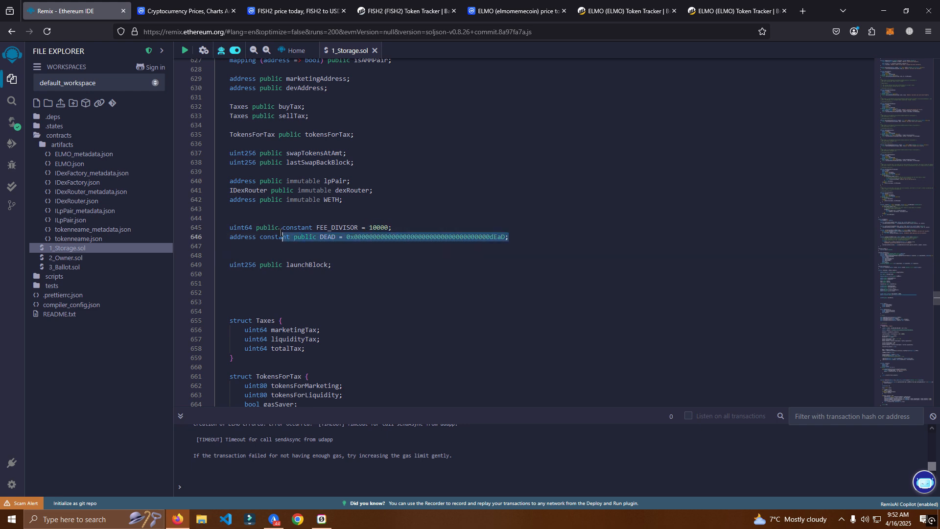
pyautogui.scroll(-3)
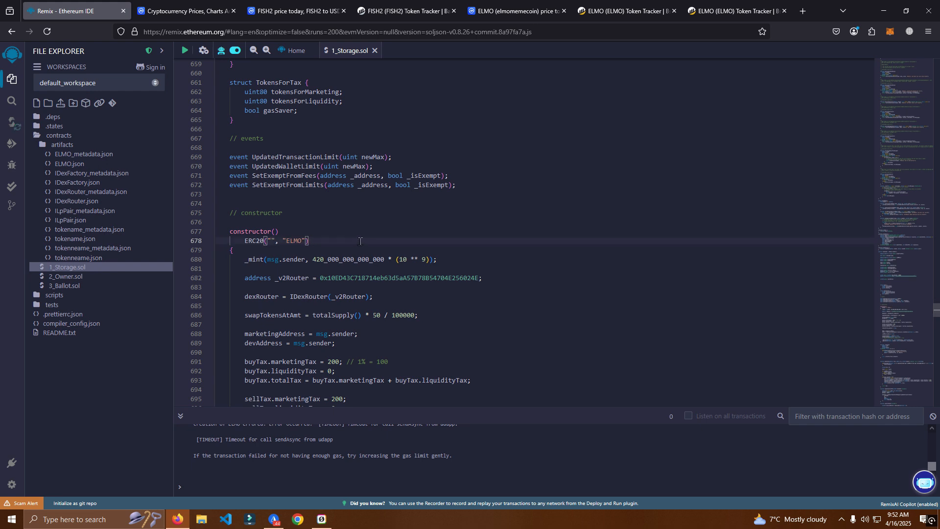
# - Replace the ELMO strings in the constructor's ERC20(...) call with "name" and "symbol"
pyautogui.write('name')
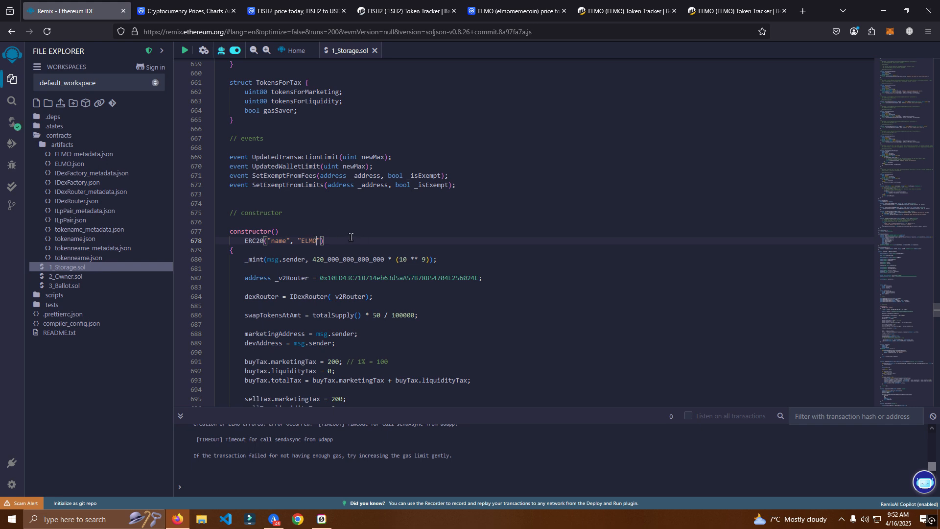
pyautogui.write('symbol')
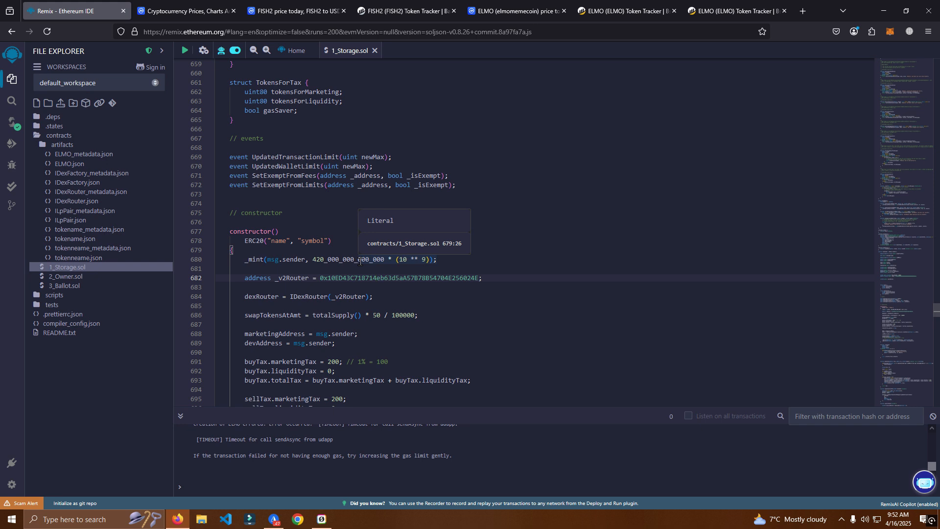
pyautogui.moveTo(493, 278)
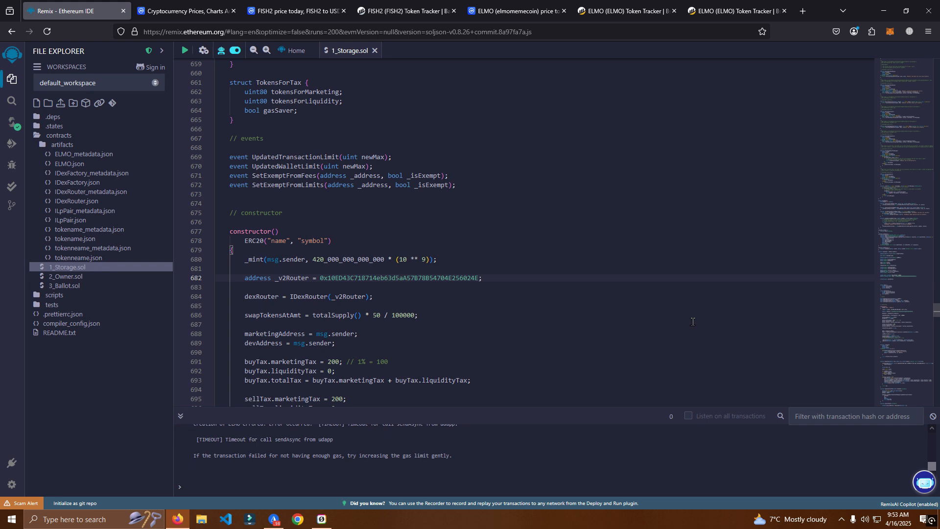
pyautogui.moveTo(476, 277)
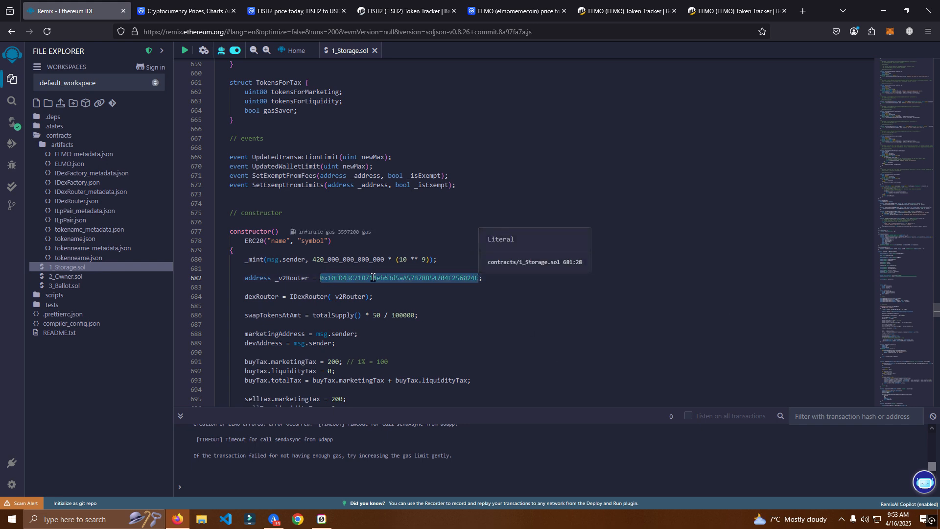
pyautogui.moveTo(417, 287)
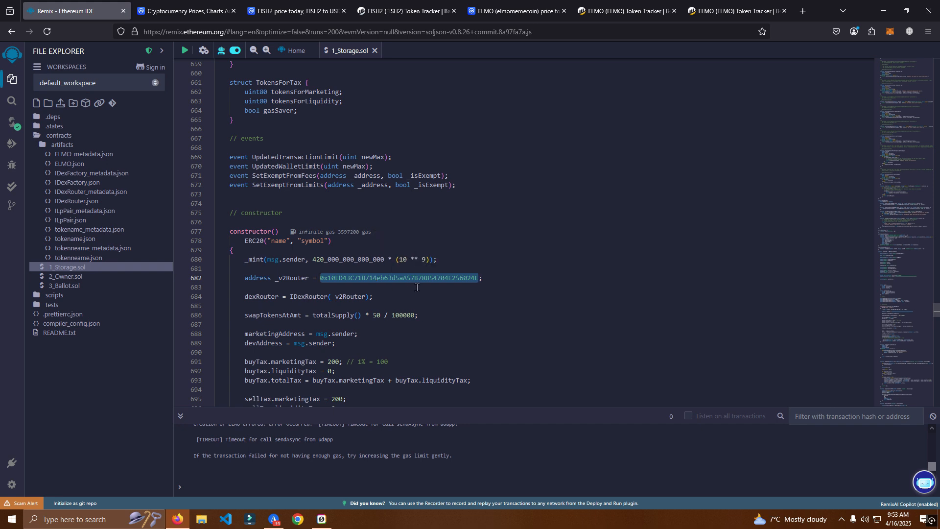
pyautogui.moveTo(642, 347)
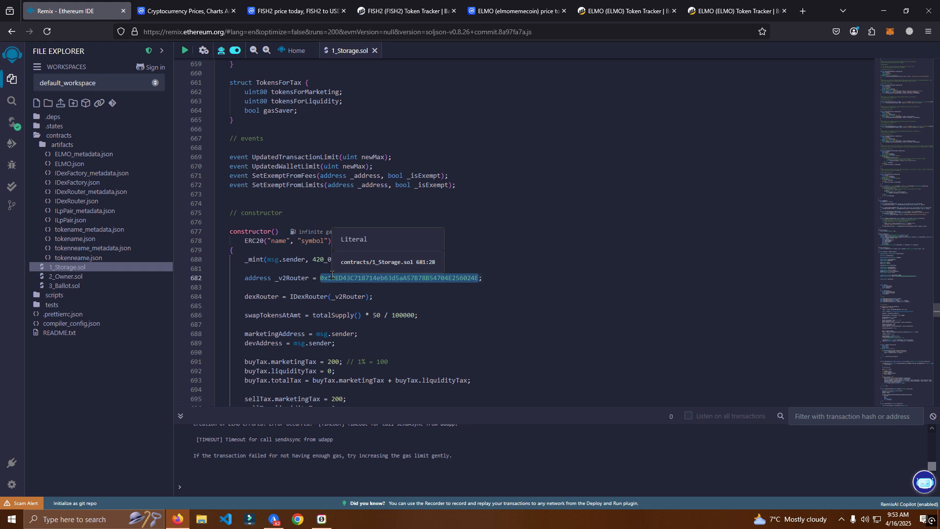
pyautogui.moveTo(505, 300)
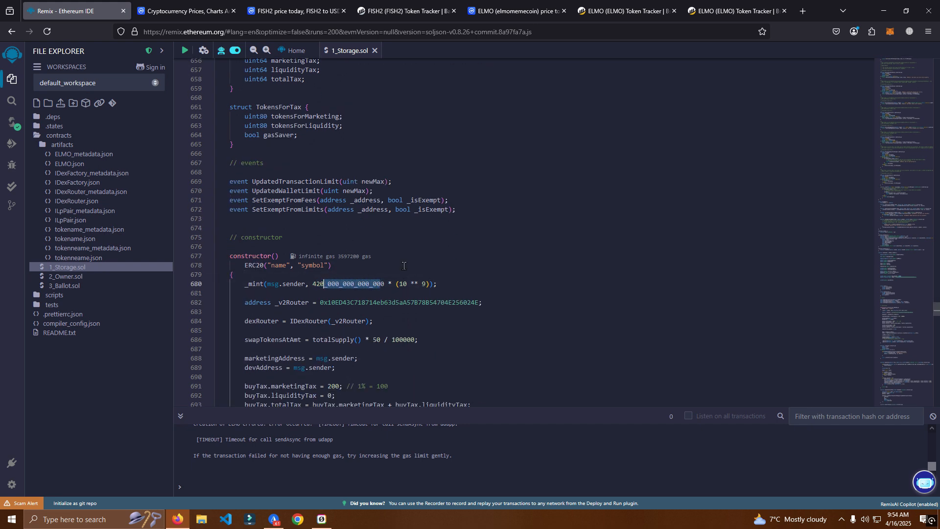
pyautogui.scroll(-3)
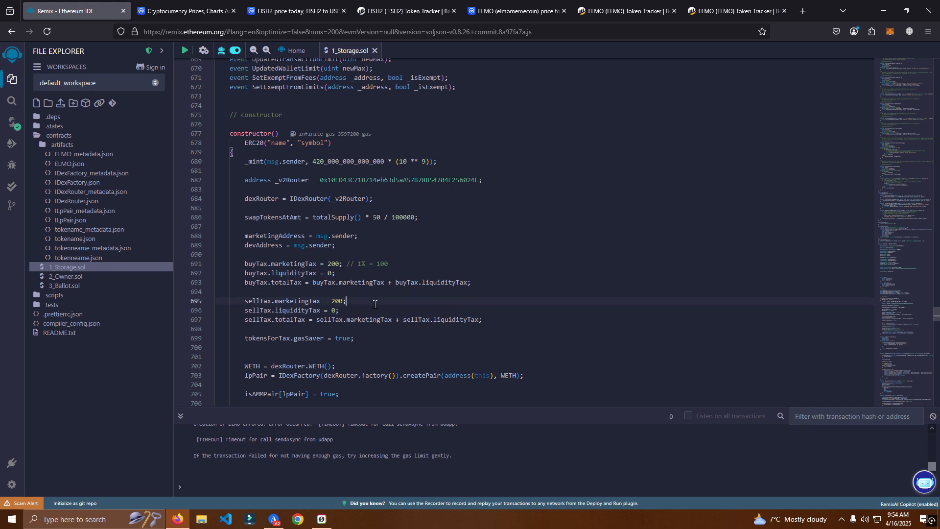
pyautogui.click(288, 310)
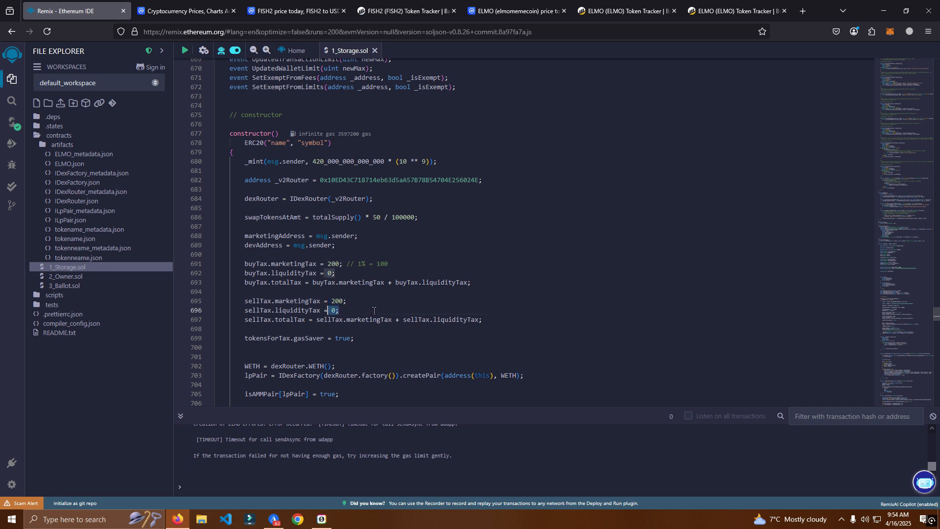
pyautogui.scroll(-3)
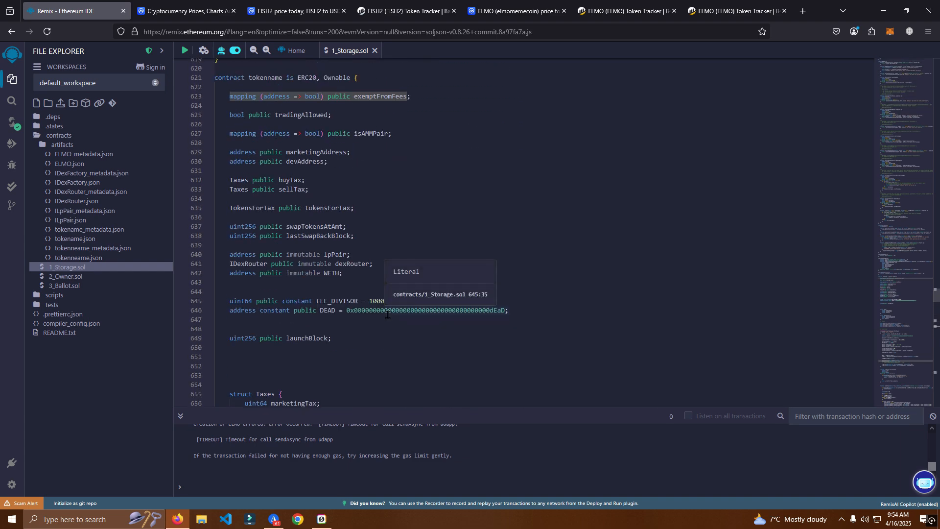
pyautogui.scroll(-3)
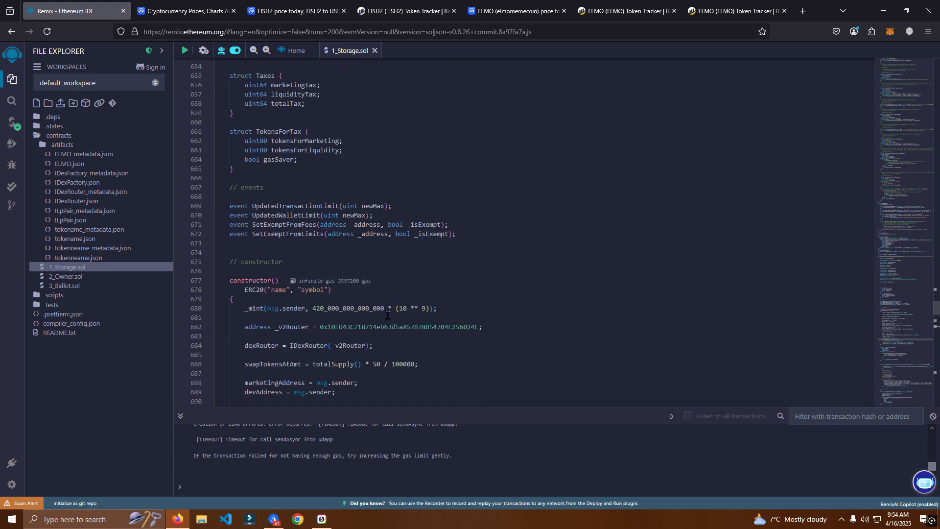
pyautogui.scroll(-3)
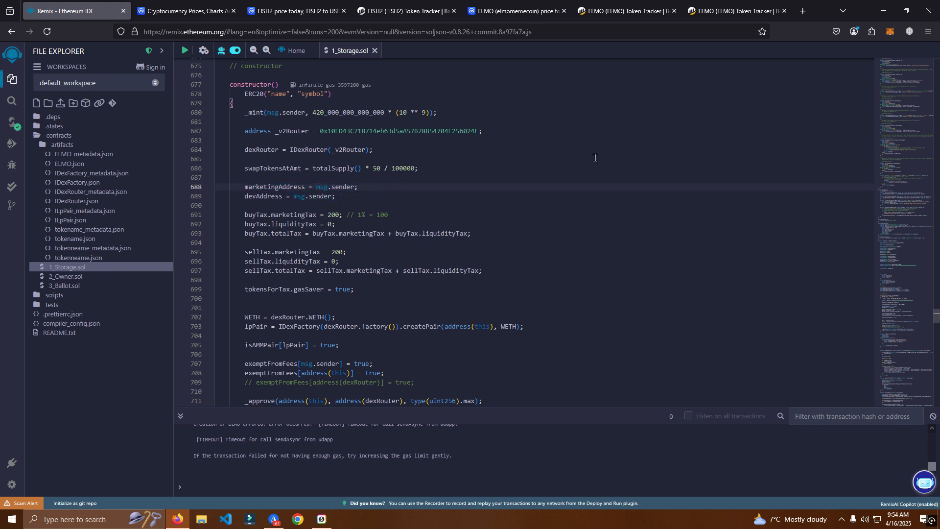
pyautogui.click(482, 130)
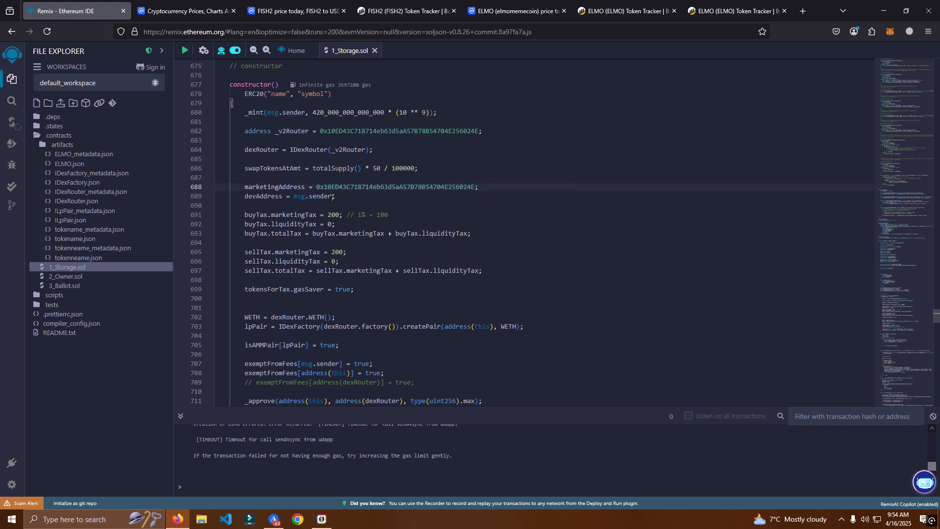
pyautogui.doubleClick(298, 197)
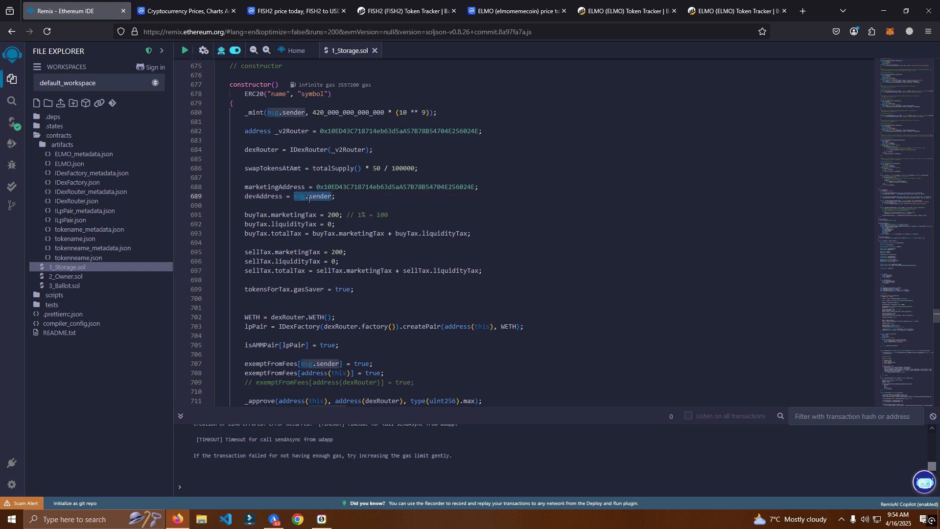
pyautogui.moveTo(469, 198)
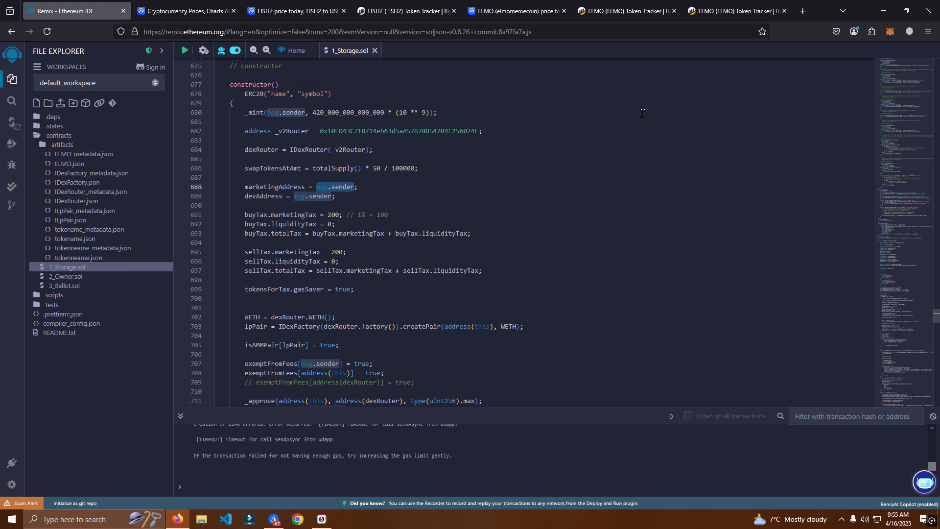
pyautogui.scroll(-3)
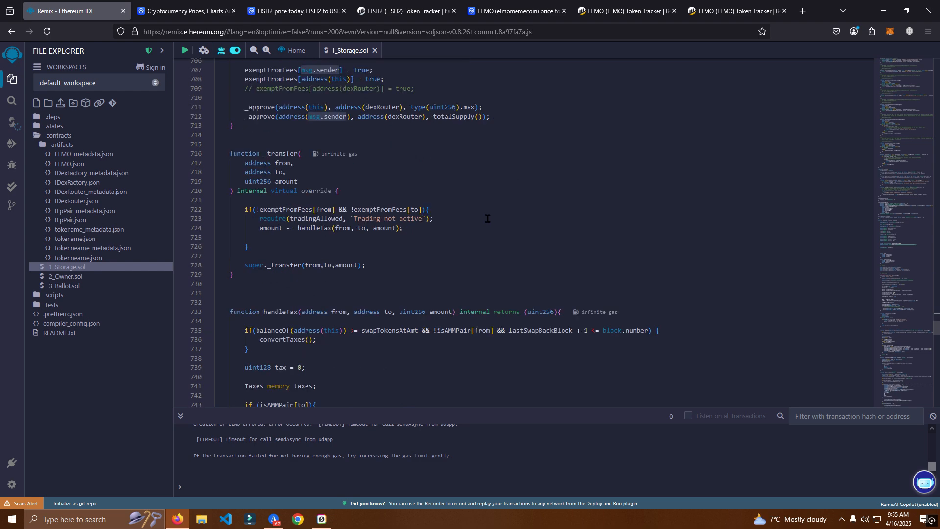
pyautogui.scroll(-3)
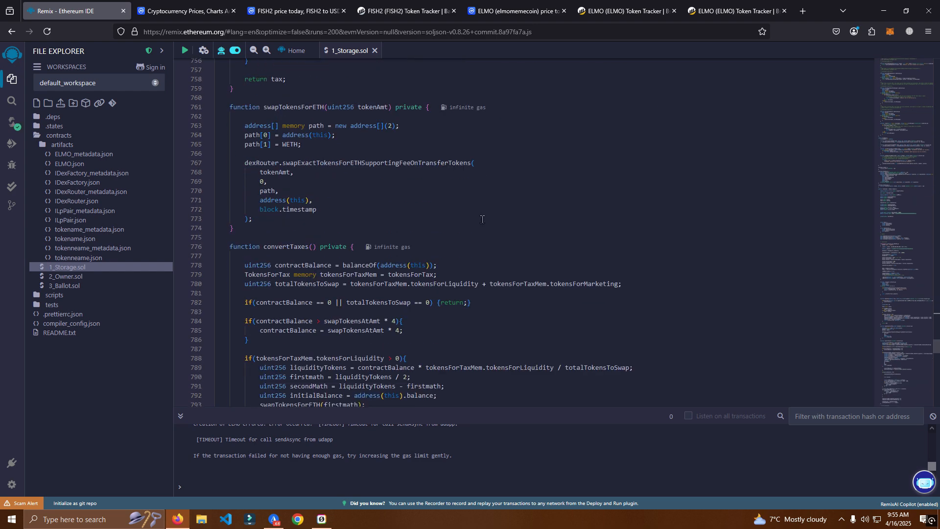
pyautogui.scroll(-3)
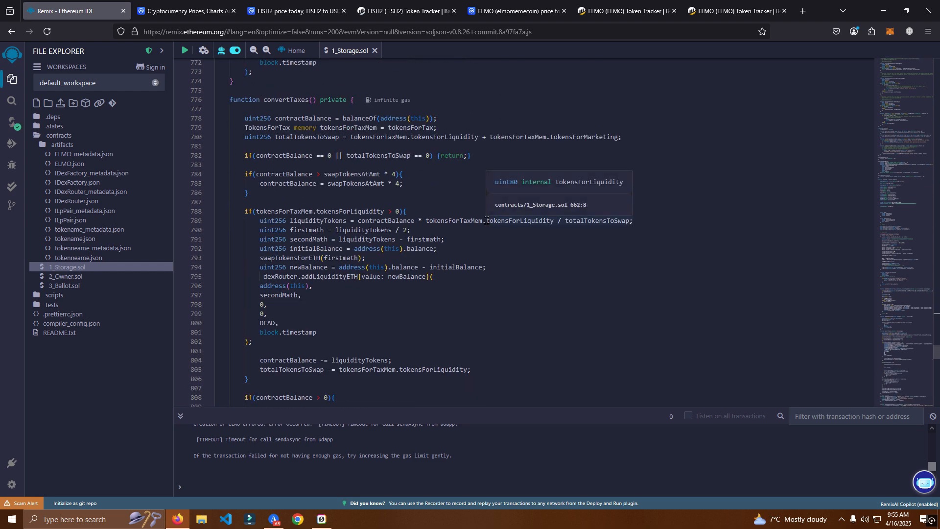
pyautogui.scroll(-3)
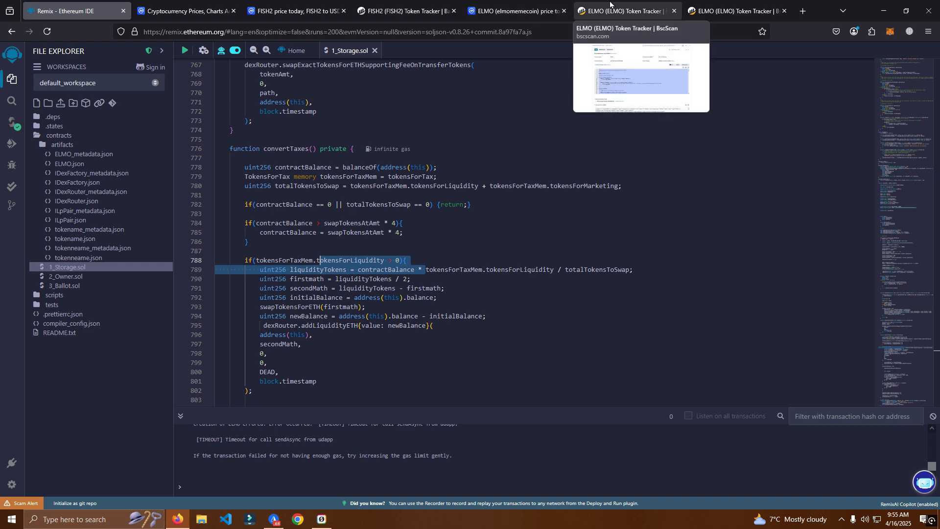
# - Go from the FISH2 price page to FISH2's verified Solidity v0.6.12 source on BaseScan
pyautogui.click(295, 11)
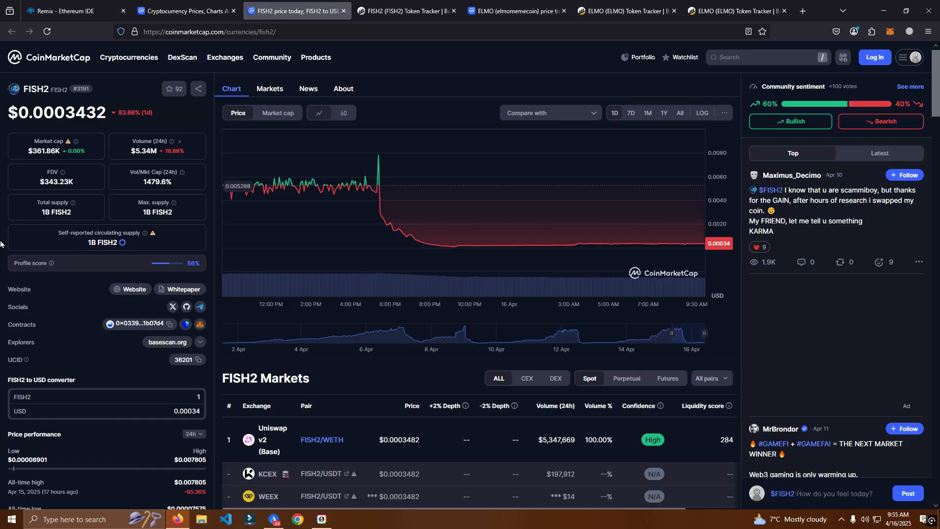
pyautogui.scroll(-3)
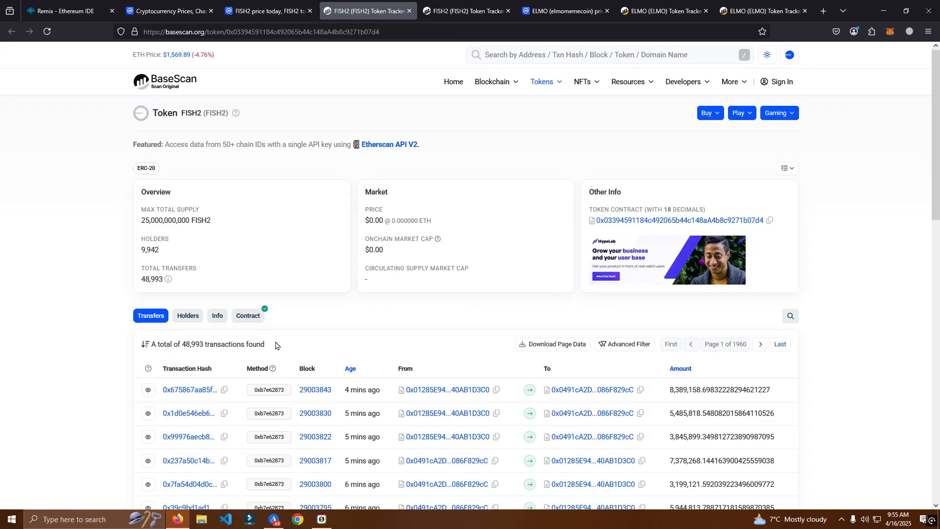
pyautogui.click(247, 315)
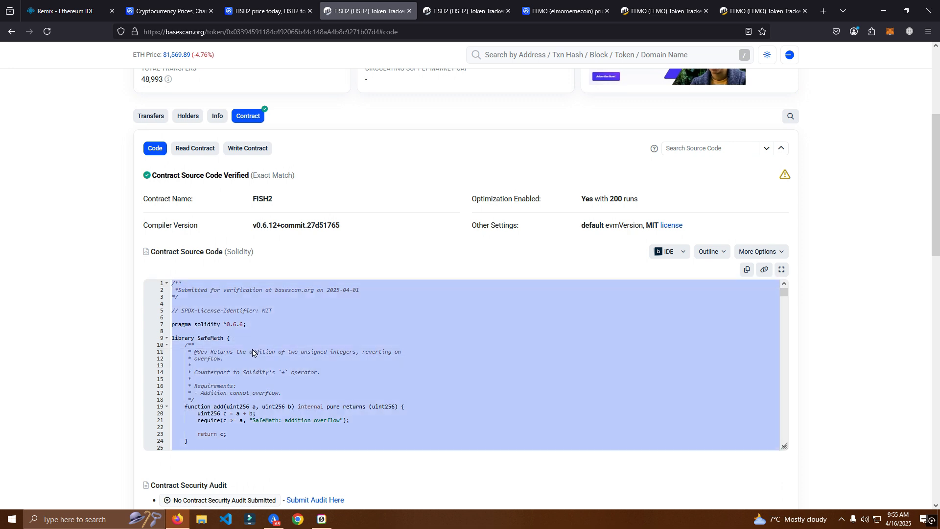
pyautogui.moveTo(68, 11)
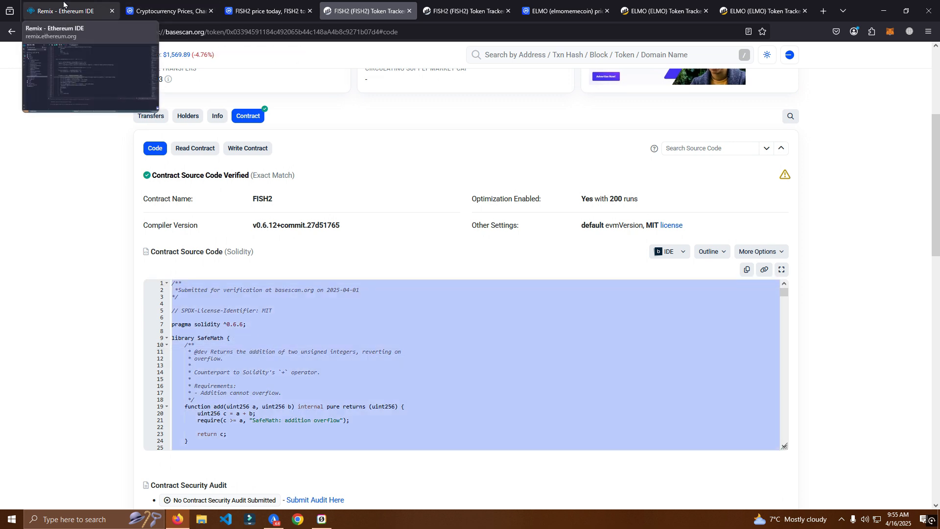
# - Select the verification header comment in 1_Storage.sol and scroll down to FISH2's constructor
pyautogui.click(69, 10)
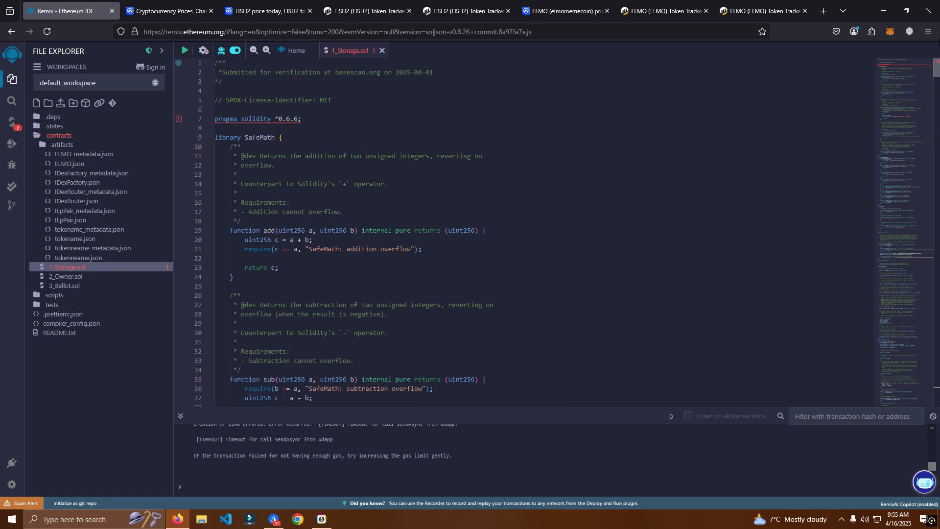
pyautogui.moveTo(214, 62); pyautogui.dragTo(437, 81)
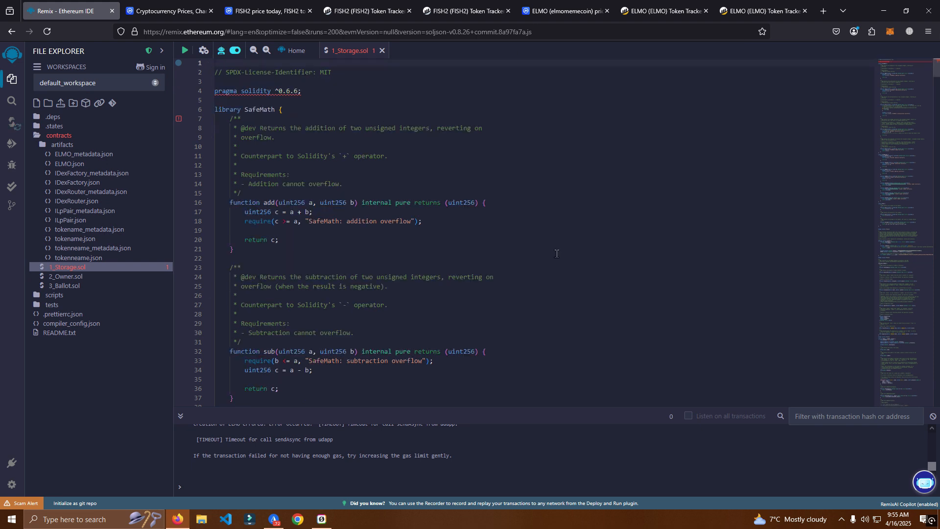
pyautogui.scroll(-3)
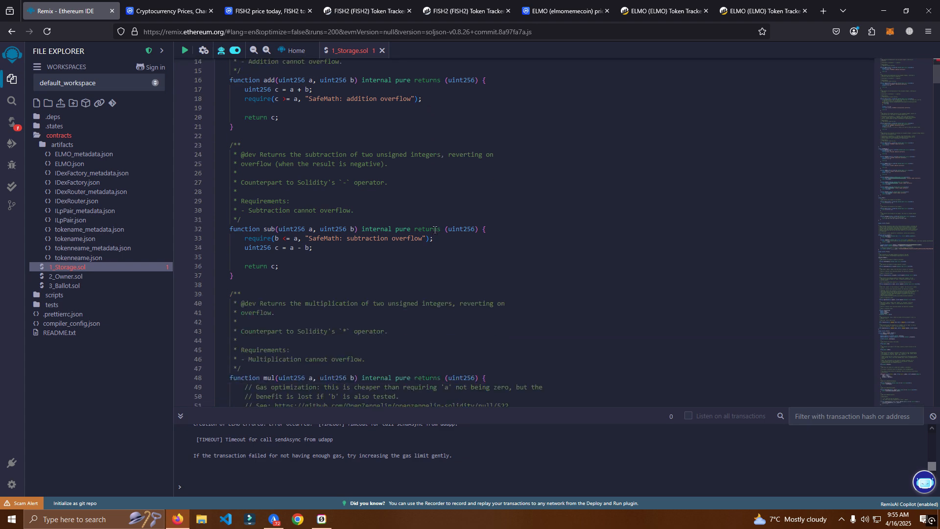
pyautogui.scroll(-3)
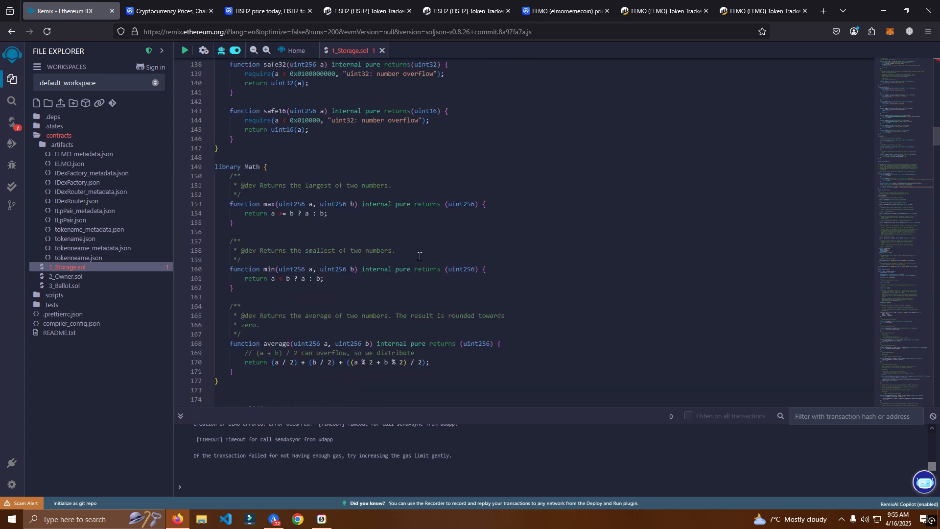
pyautogui.scroll(-3)
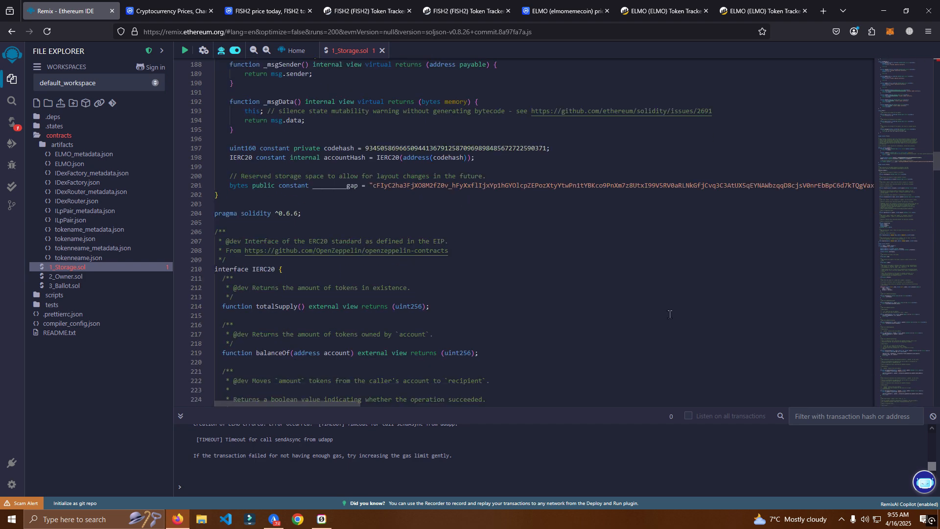
pyautogui.scroll(-3)
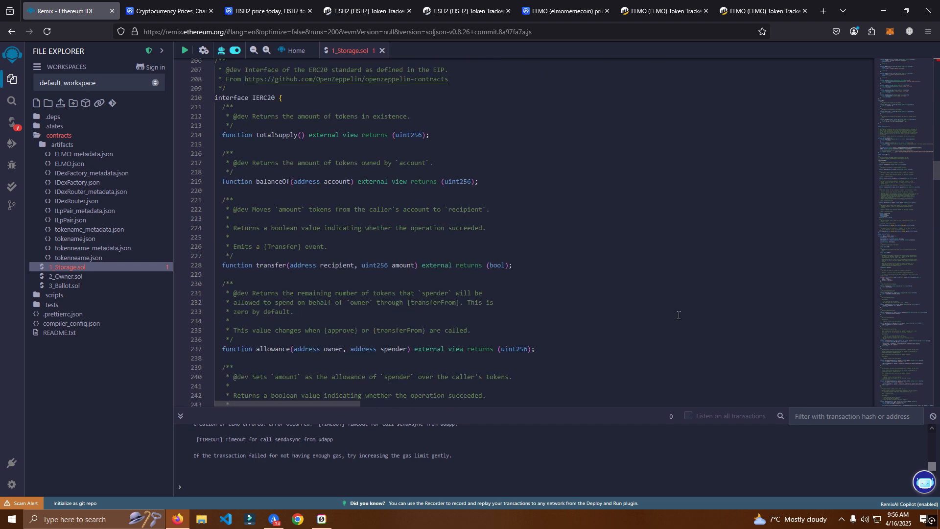
pyautogui.scroll(-3)
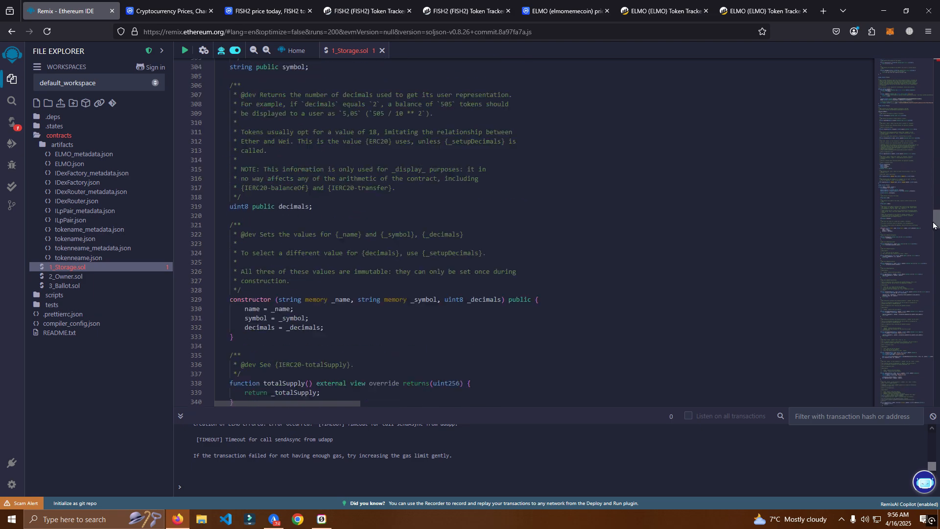
pyautogui.scroll(-3)
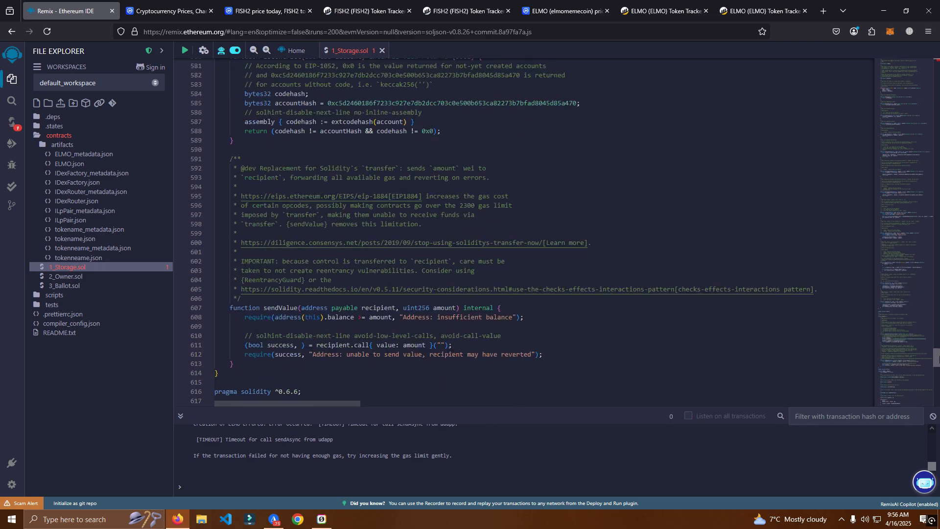
pyautogui.scroll(-3)
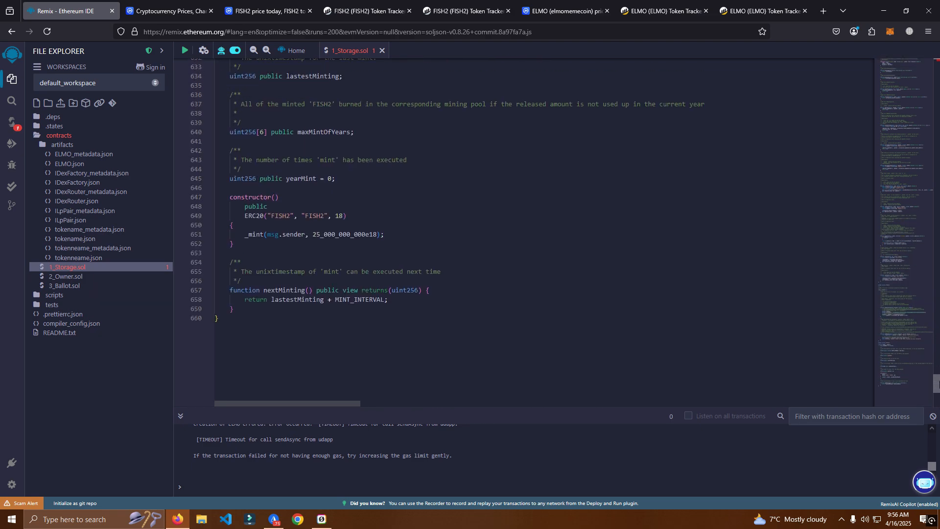
pyautogui.scroll(-3)
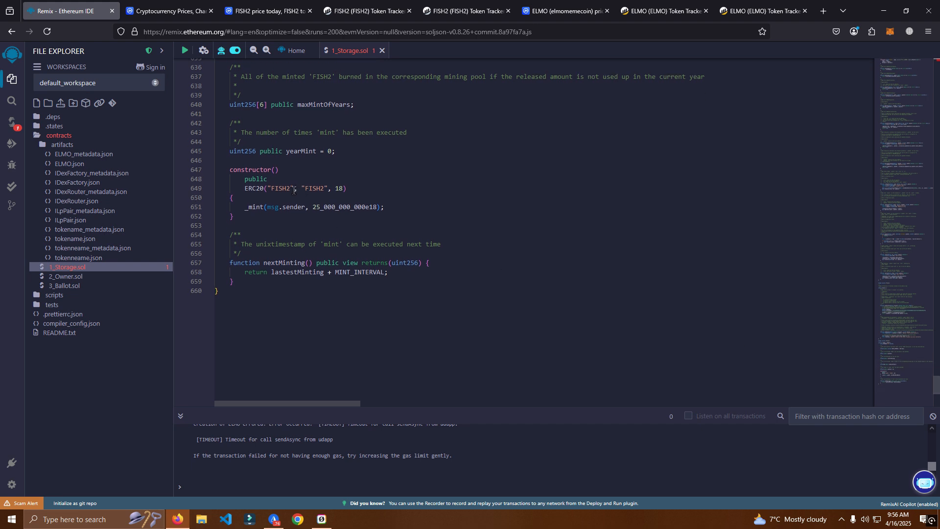
# - Replace the FISH2 name and symbol strings in the constructor with Joey Test and Test
pyautogui.doubleClick(282, 188)
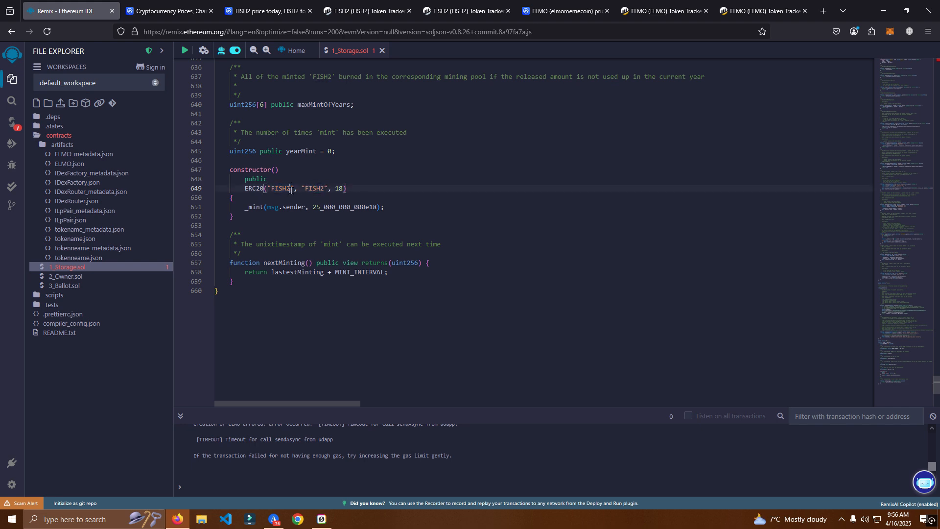
pyautogui.doubleClick(278, 189)
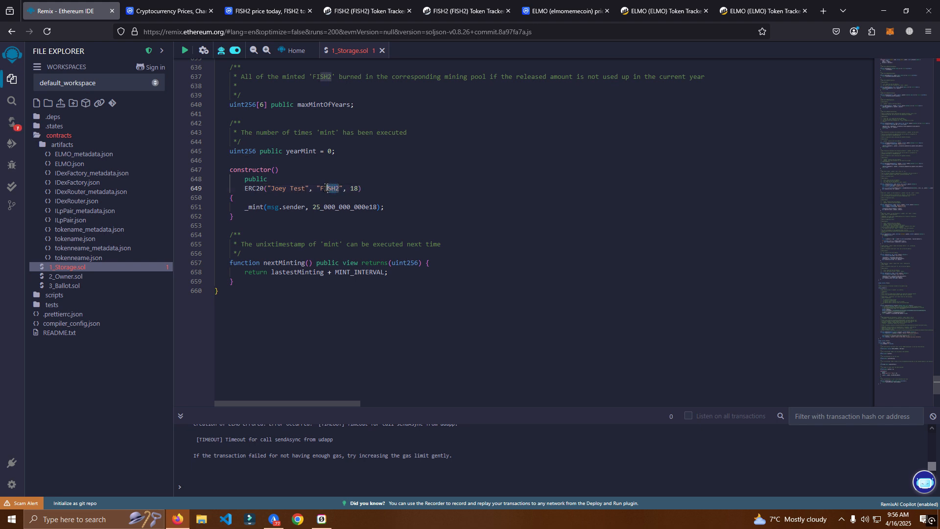
pyautogui.write('Test')
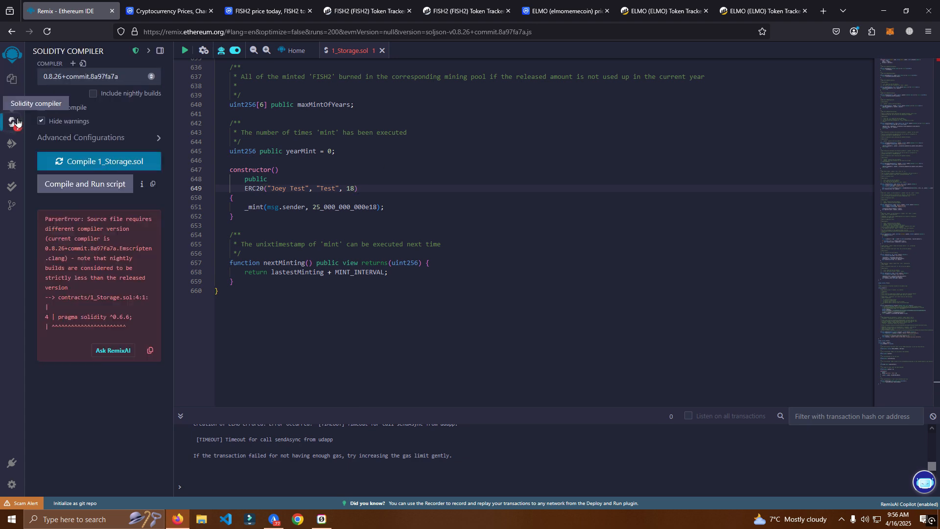
# - Select compiler version 0.6.6 and compile 1_Storage.sol, clearing the pragma error
pyautogui.click(97, 76)
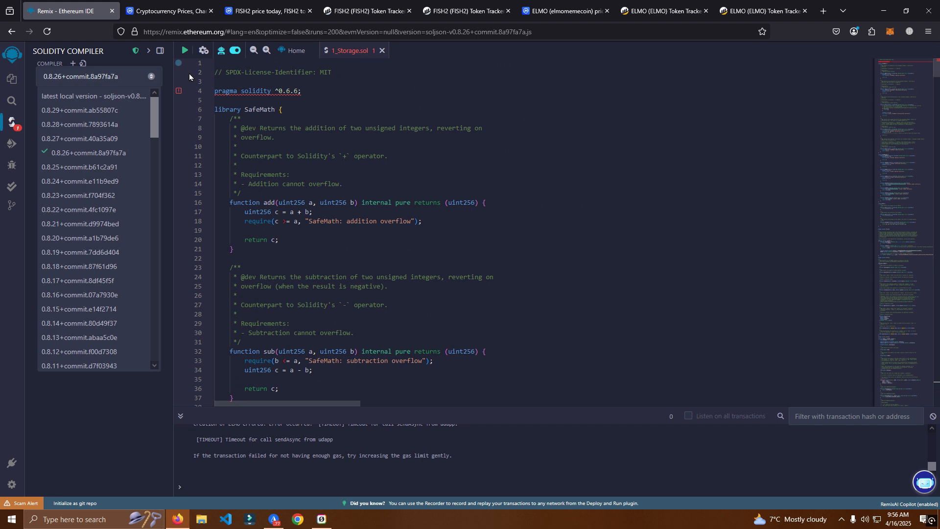
pyautogui.scroll(-3)
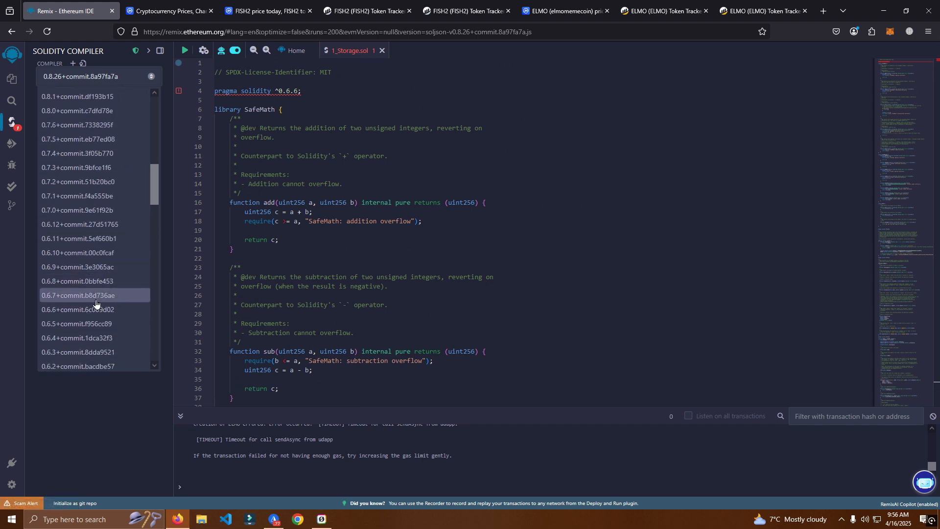
pyautogui.click(94, 309)
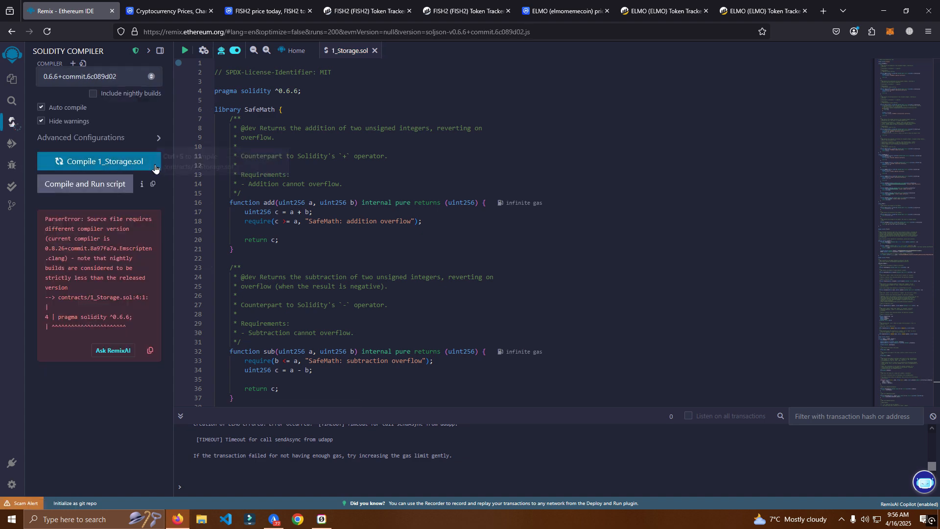
pyautogui.click(99, 161)
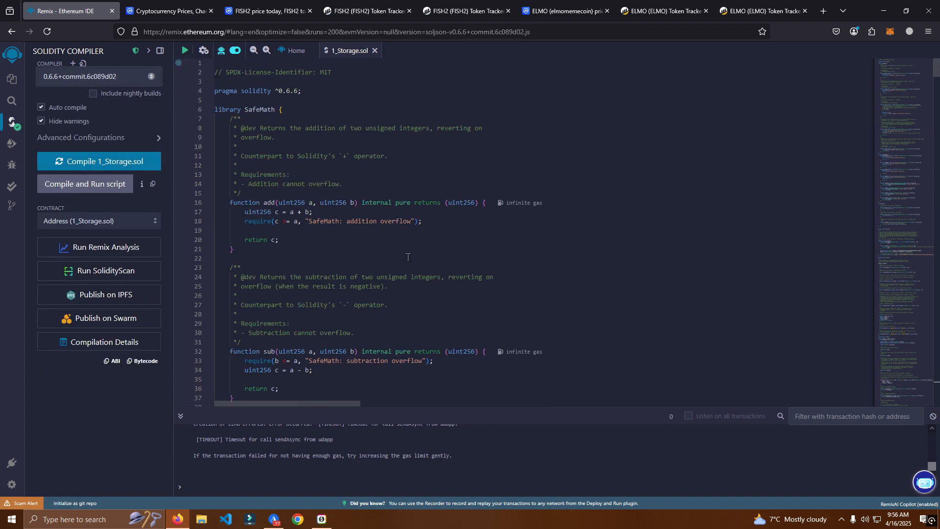
pyautogui.scroll(-3)
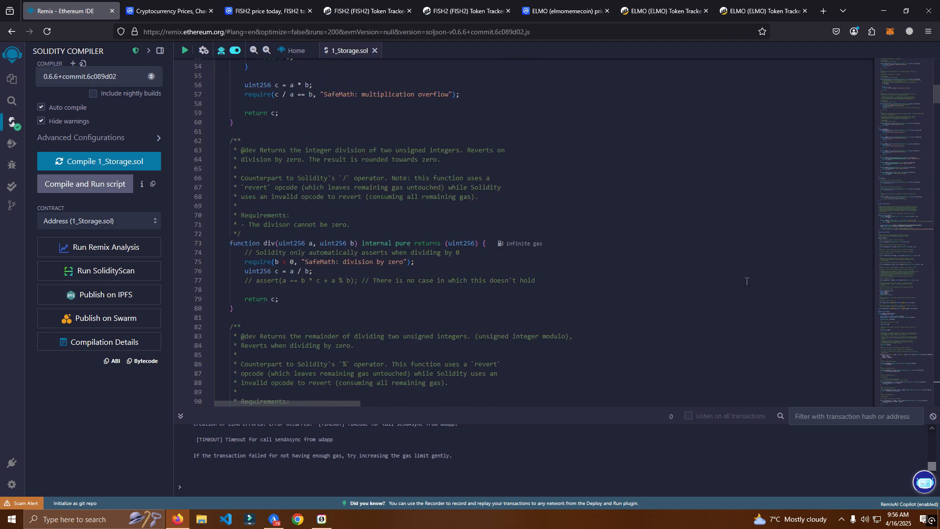
pyautogui.scroll(-3)
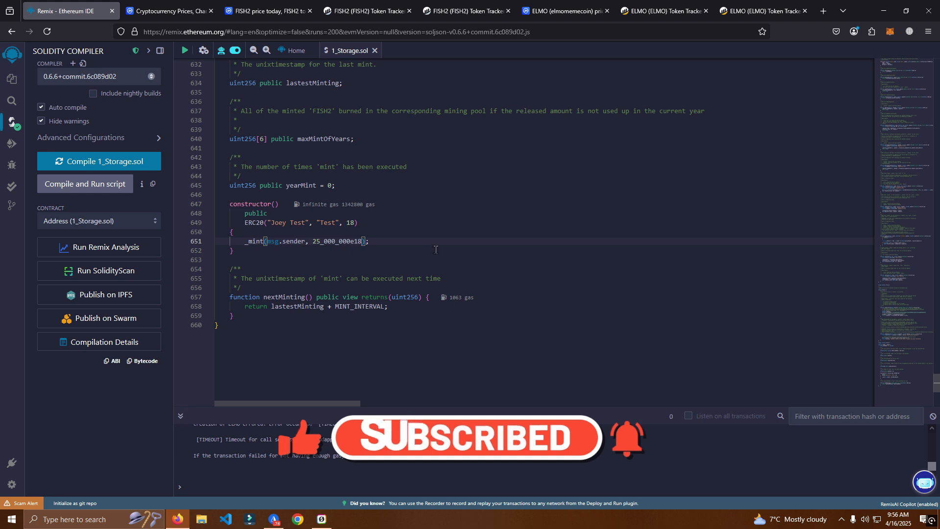
# - Choose Injected Provider - MetaMask as the environment and approve the wallet connection
pyautogui.click(11, 143)
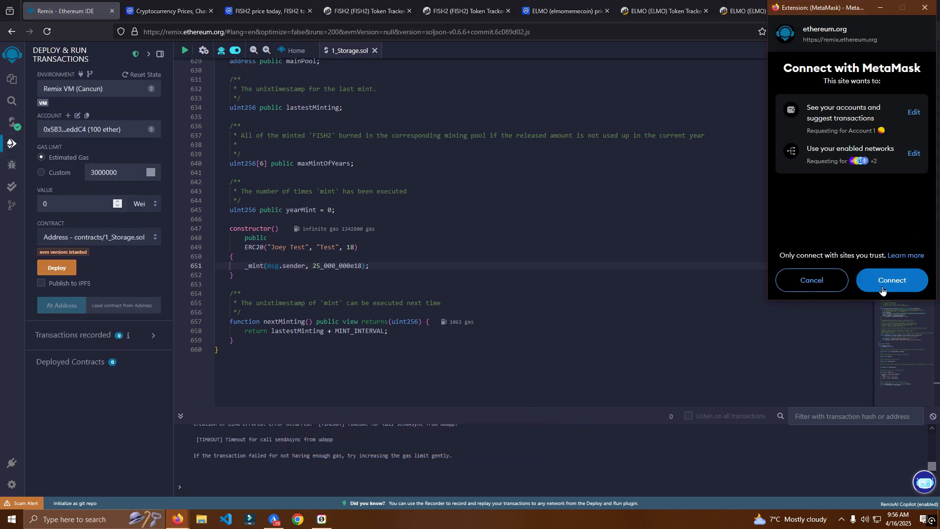
pyautogui.click(892, 280)
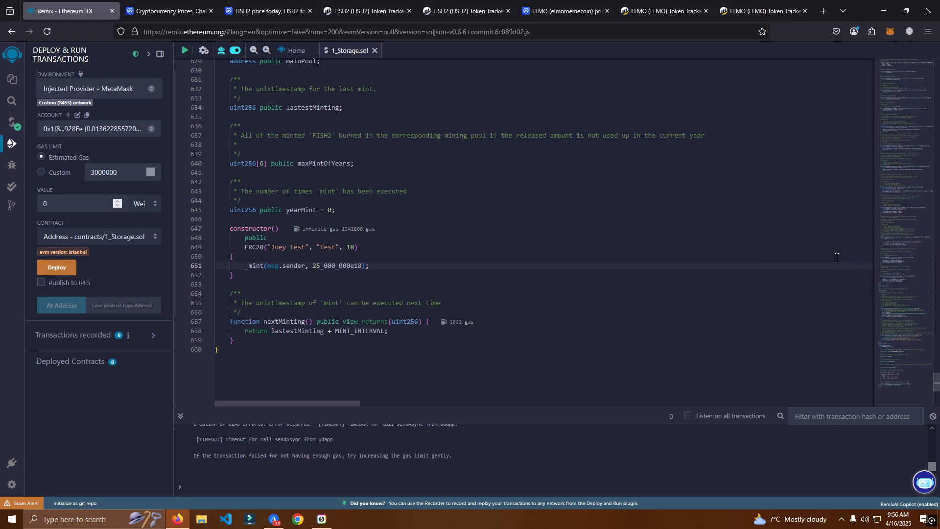
# - Select the FISH2 contract, deploy it, and confirm the transaction in MetaMask
pyautogui.click(98, 236)
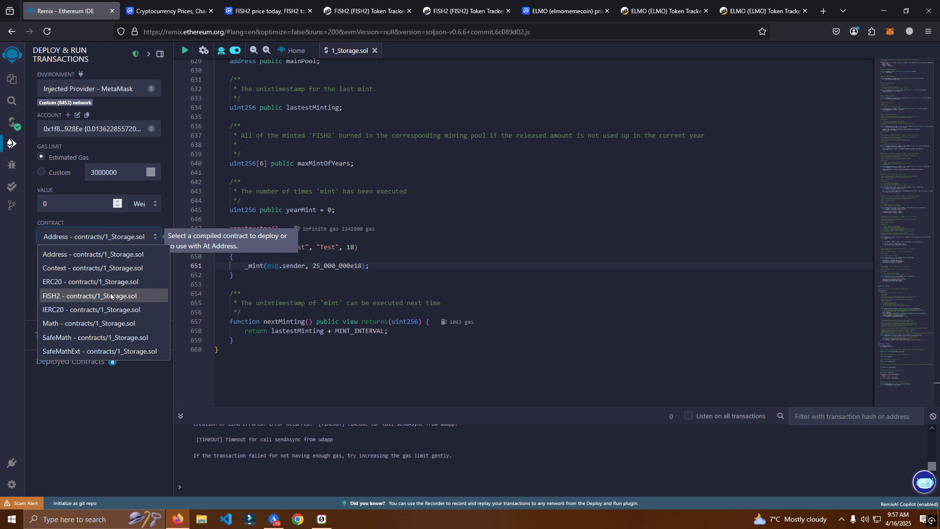
pyautogui.moveTo(65, 301)
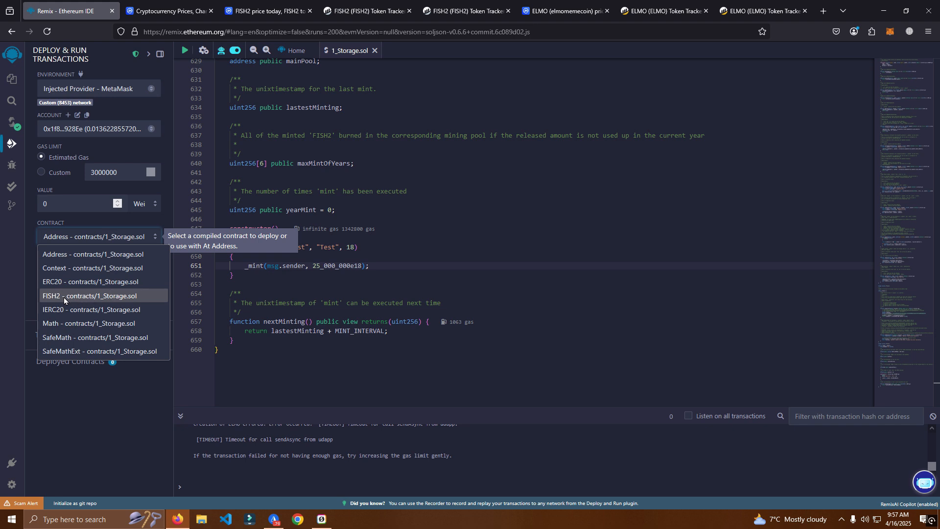
pyautogui.click(65, 295)
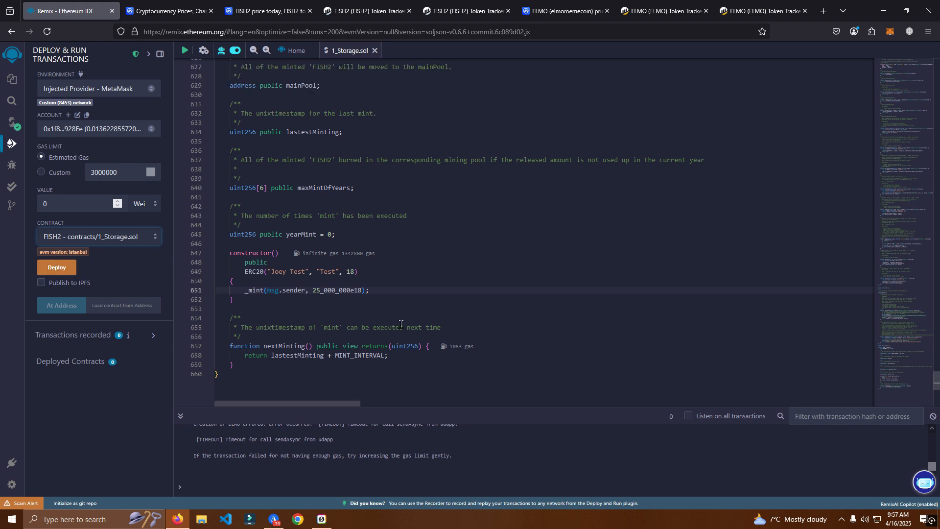
pyautogui.scroll(3)
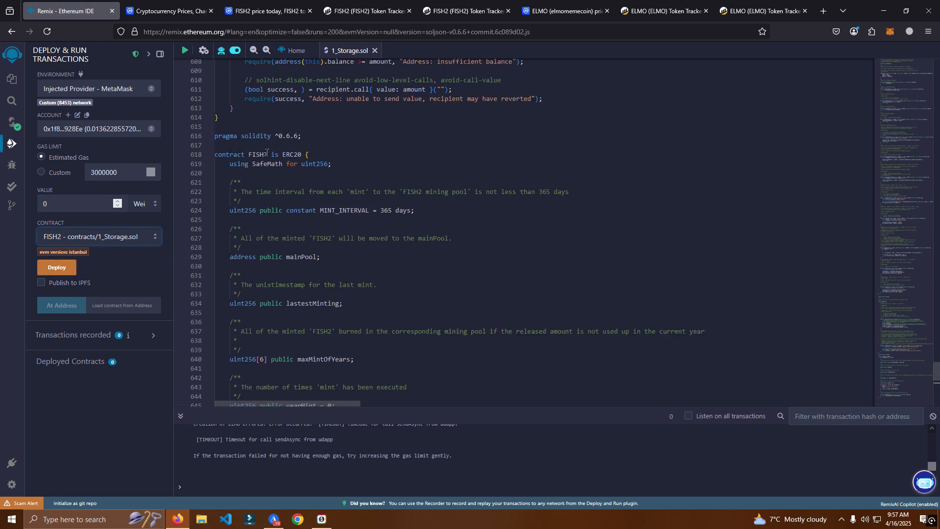
pyautogui.click(56, 267)
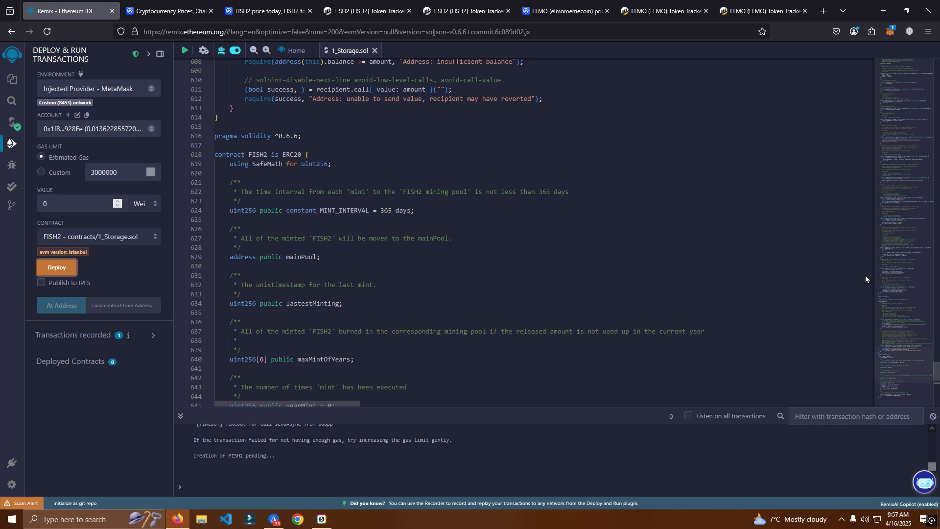
pyautogui.click(57, 266)
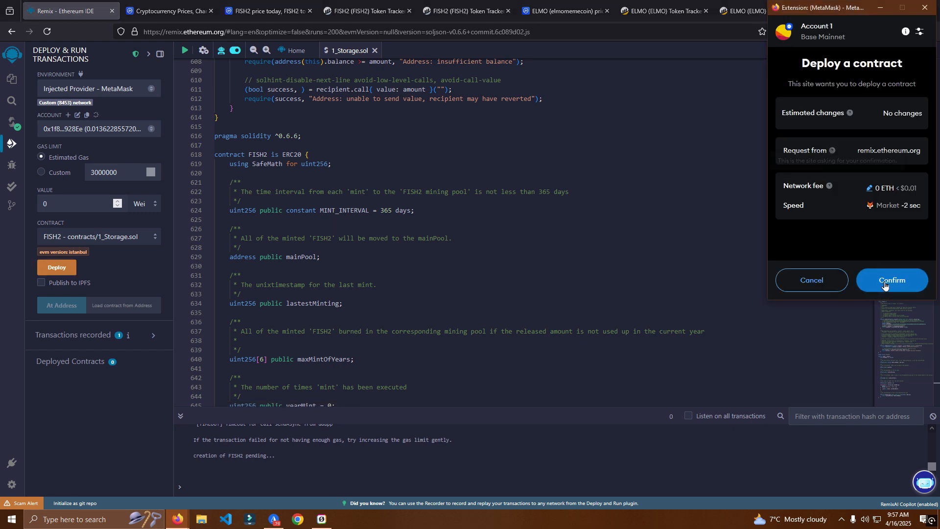
pyautogui.click(891, 280)
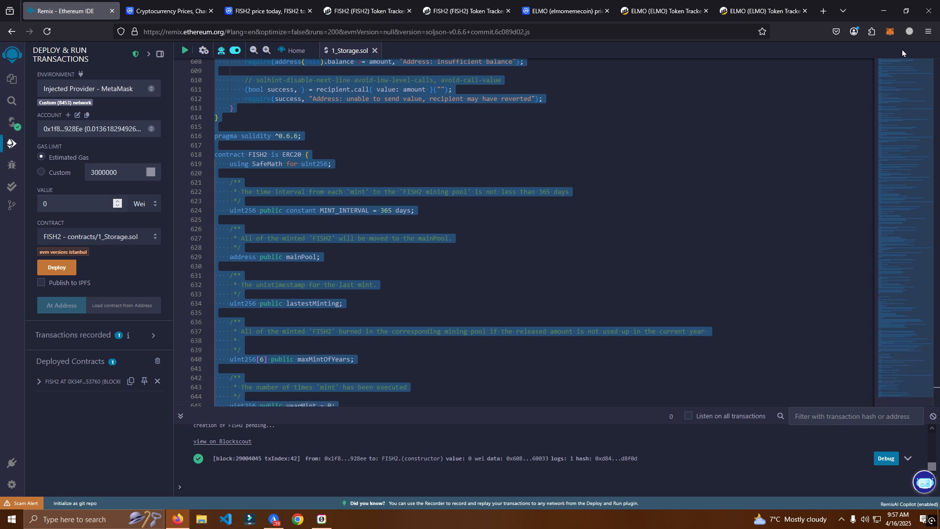
# - Open the contract deployment in MetaMask Activity and view it on the block explorer
pyautogui.click(889, 31)
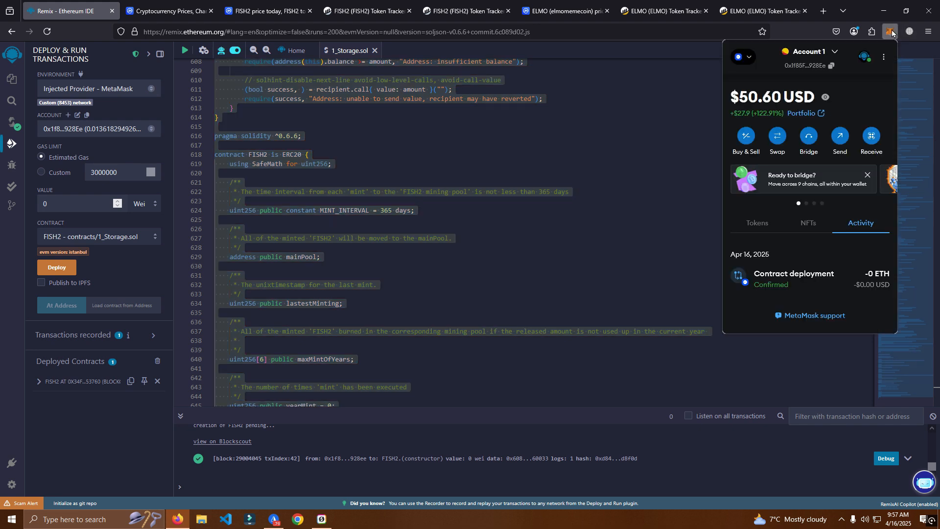
pyautogui.click(794, 273)
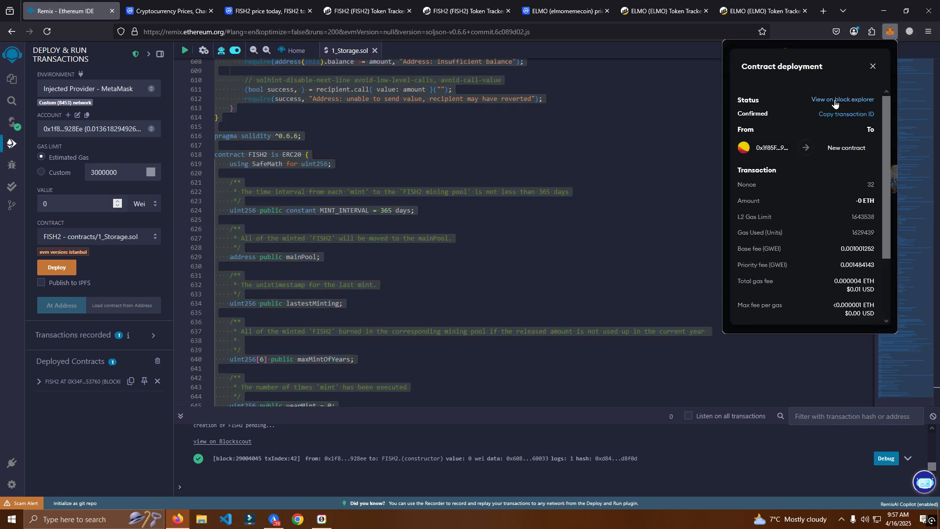
pyautogui.click(843, 99)
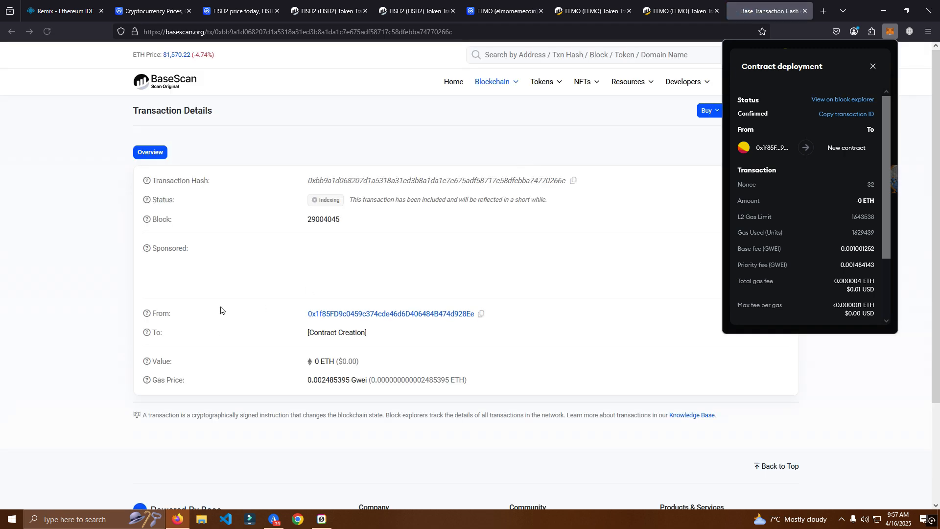
# - Reload the BaseScan transaction, then open the ERC-20 Joey Test token's Contract tab
pyautogui.click(873, 66)
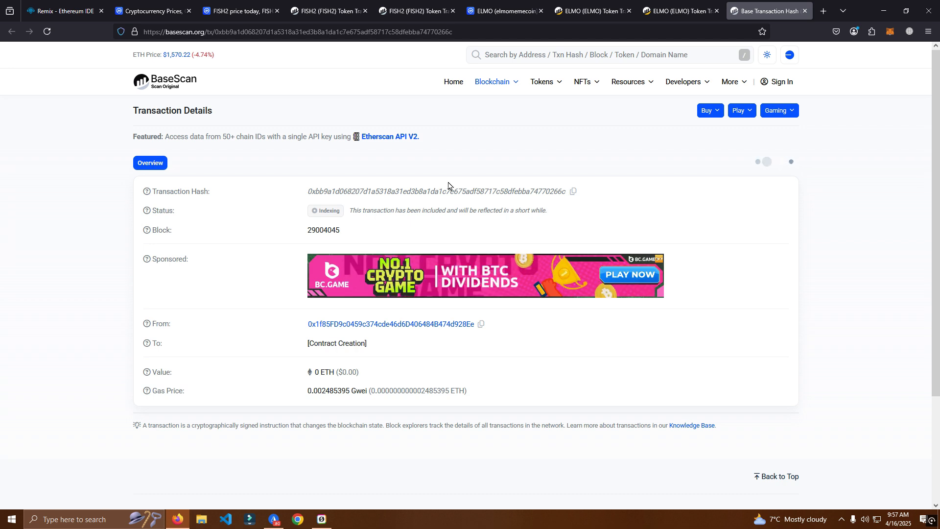
pyautogui.click(324, 11)
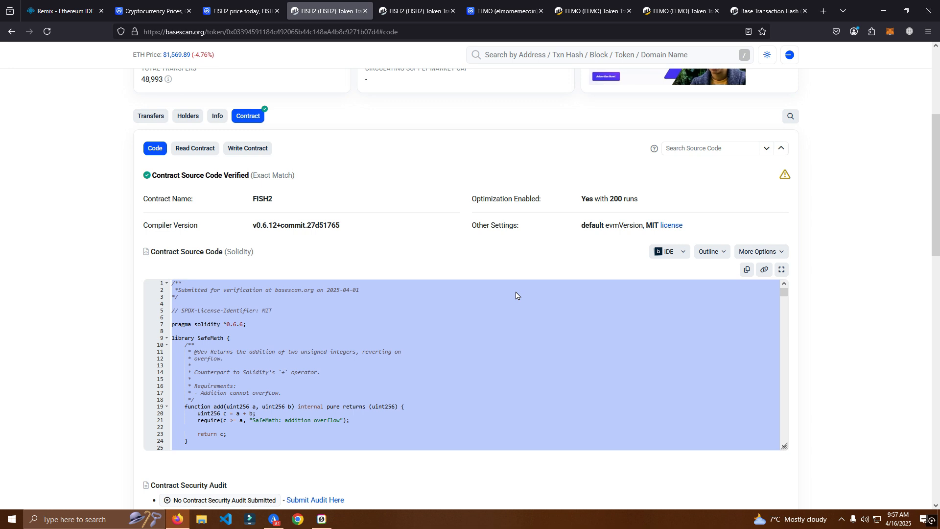
pyautogui.moveTo(493, 96)
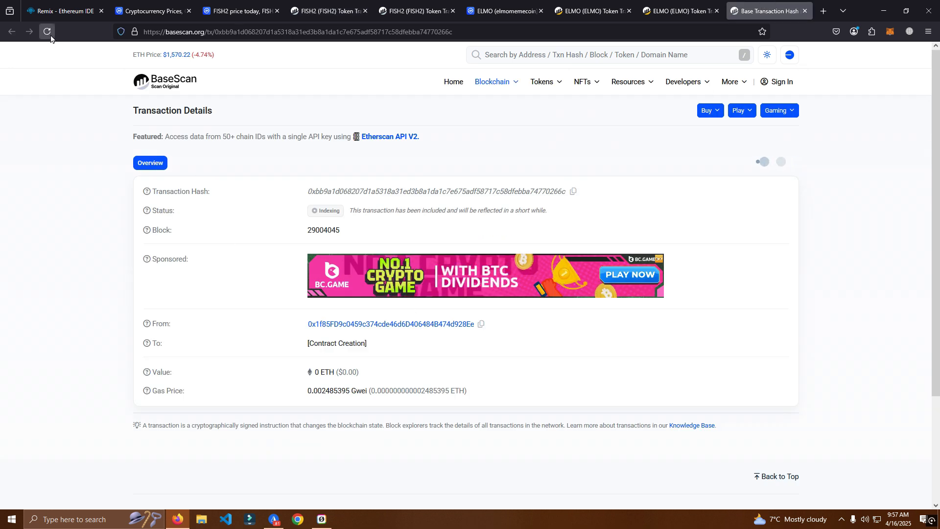
pyautogui.click(47, 31)
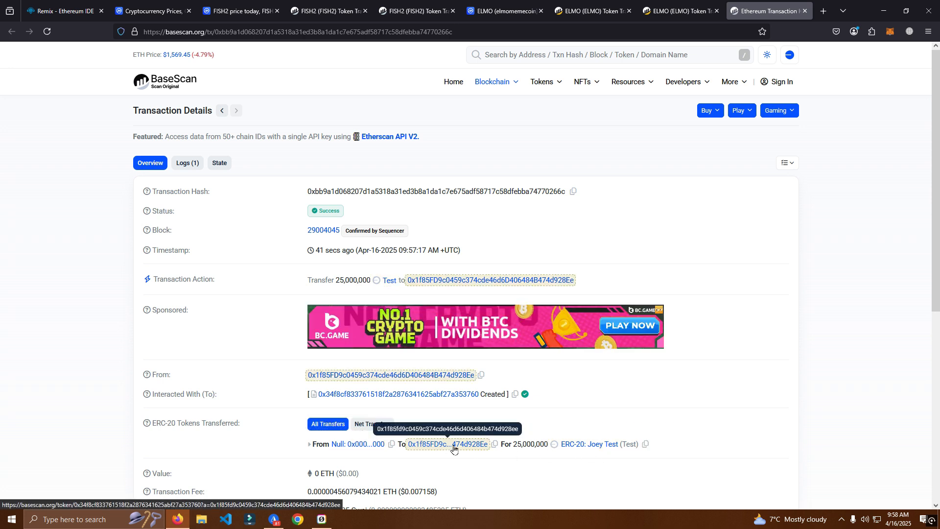
pyautogui.scroll(-3)
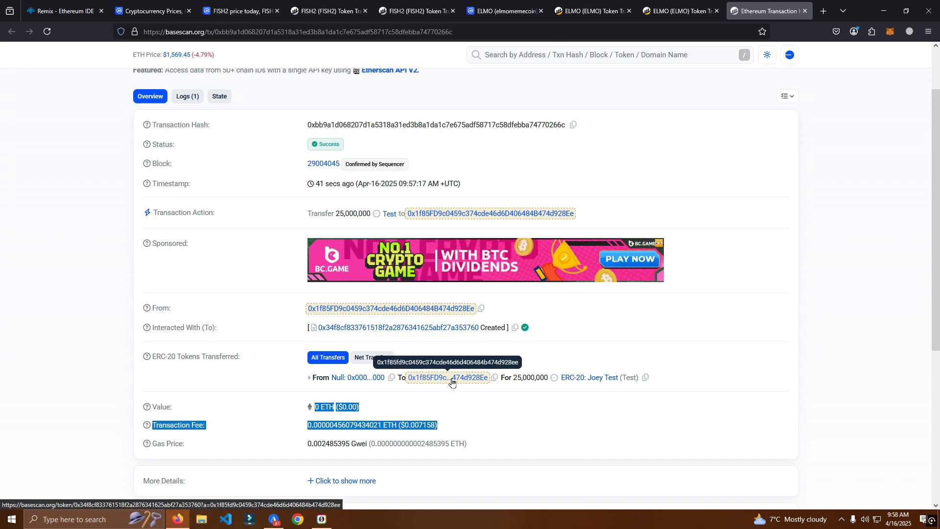
pyautogui.click(588, 377)
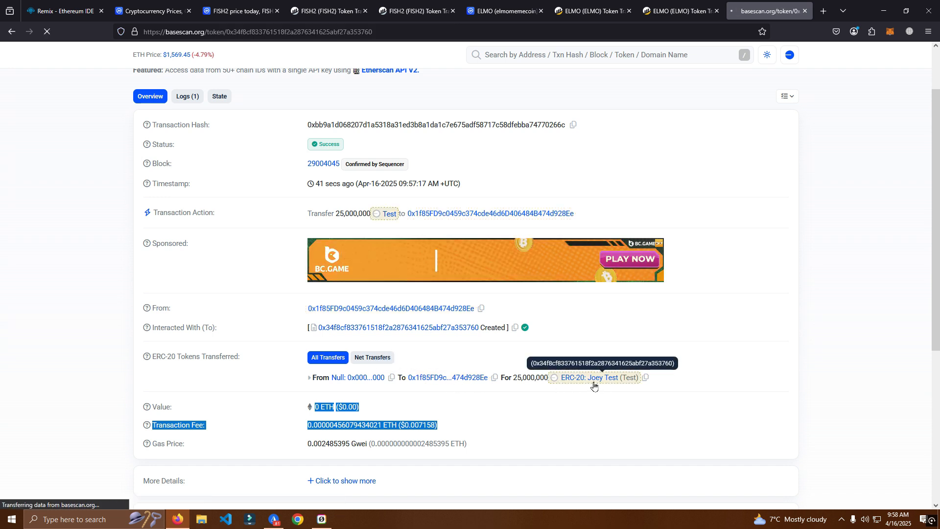
pyautogui.click(603, 377)
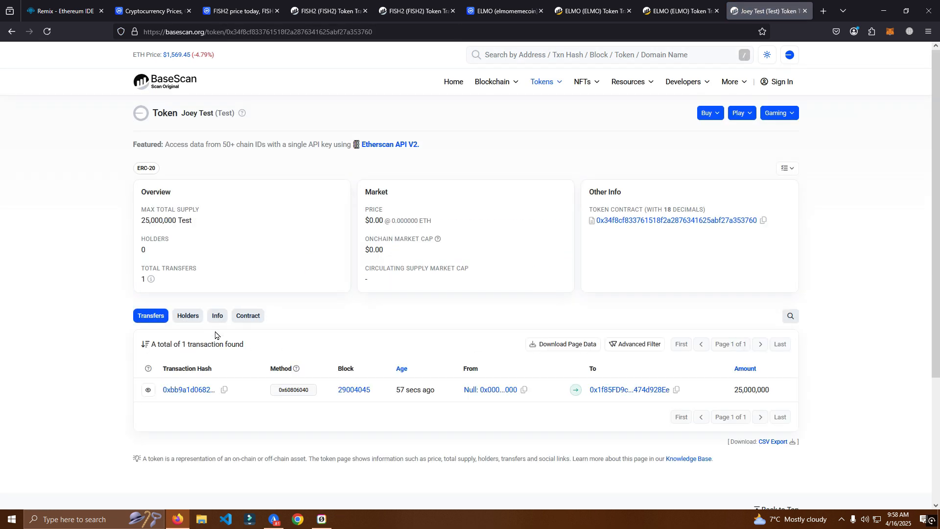
pyautogui.click(248, 315)
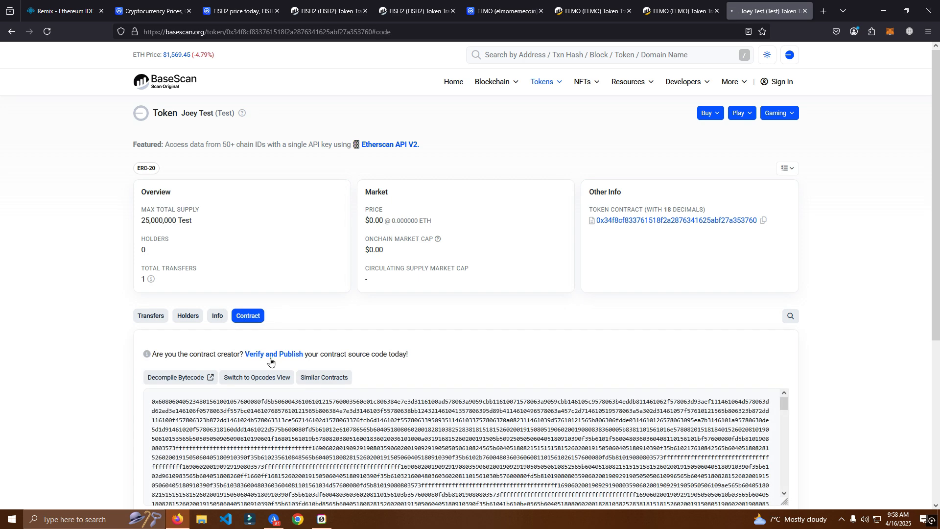
# - Start Verify and Publish with compiler v0.6.6+commit.6c089d02 and MIT License, then continue
pyautogui.click(273, 354)
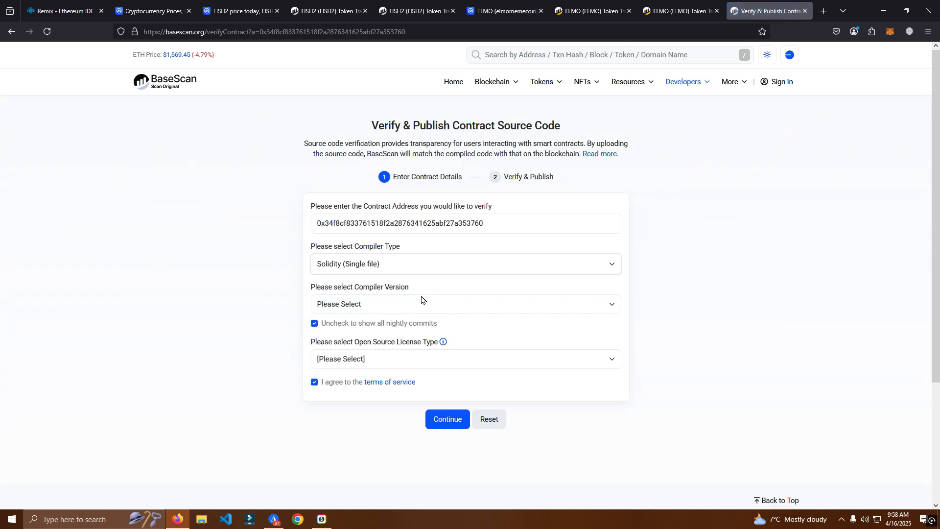
pyautogui.click(465, 303)
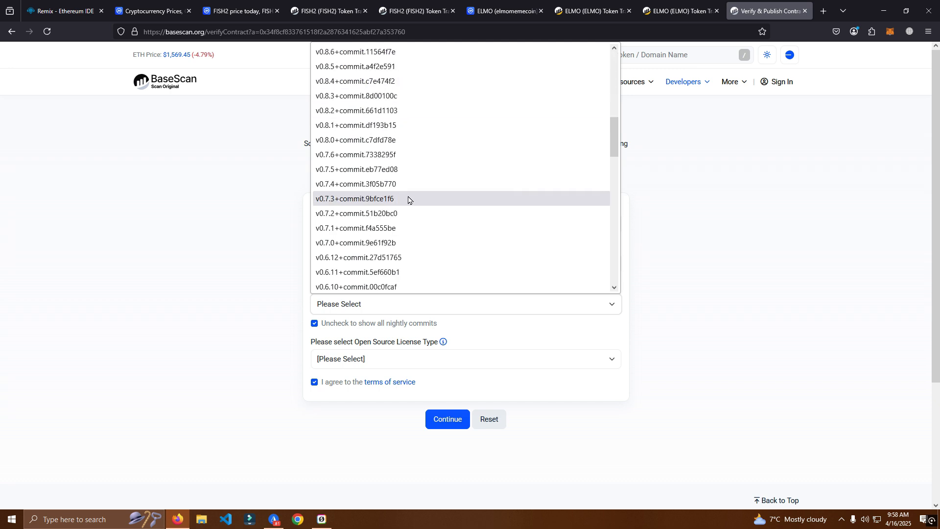
pyautogui.click(466, 359)
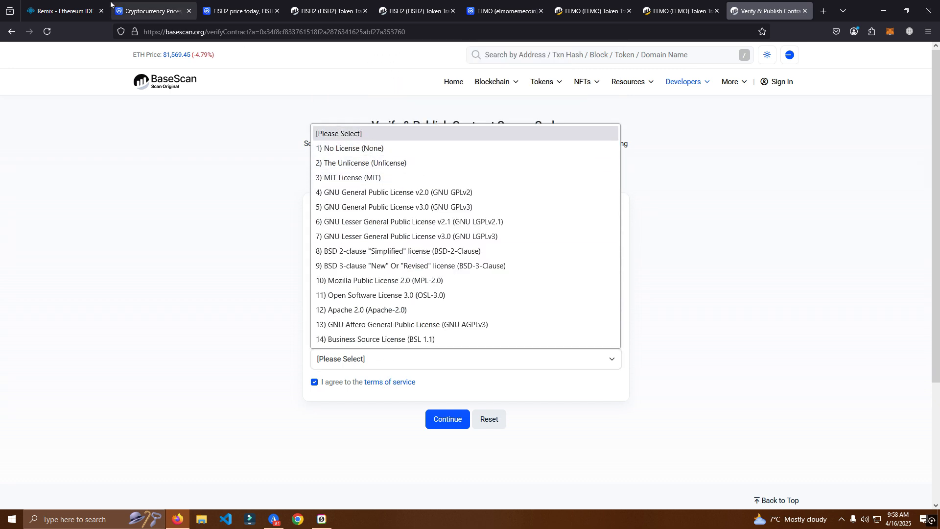
pyautogui.click(64, 11)
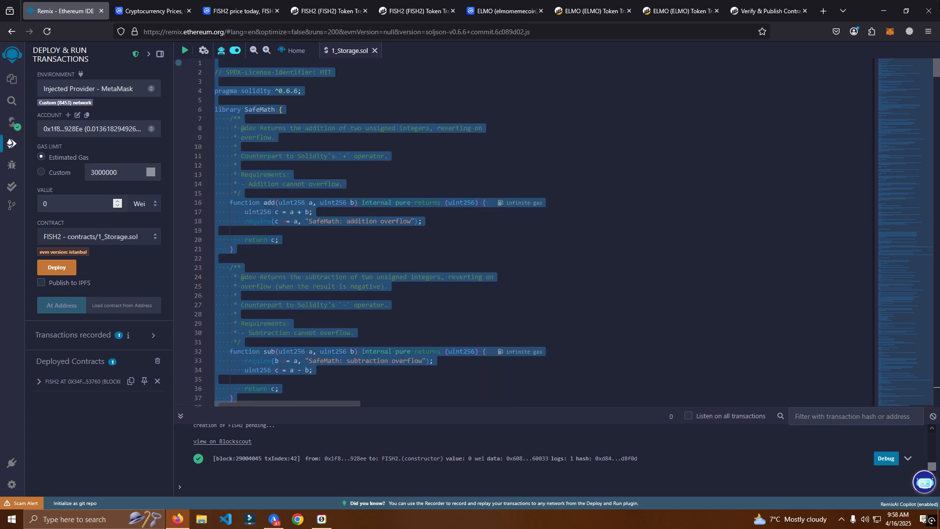
pyautogui.click(769, 10)
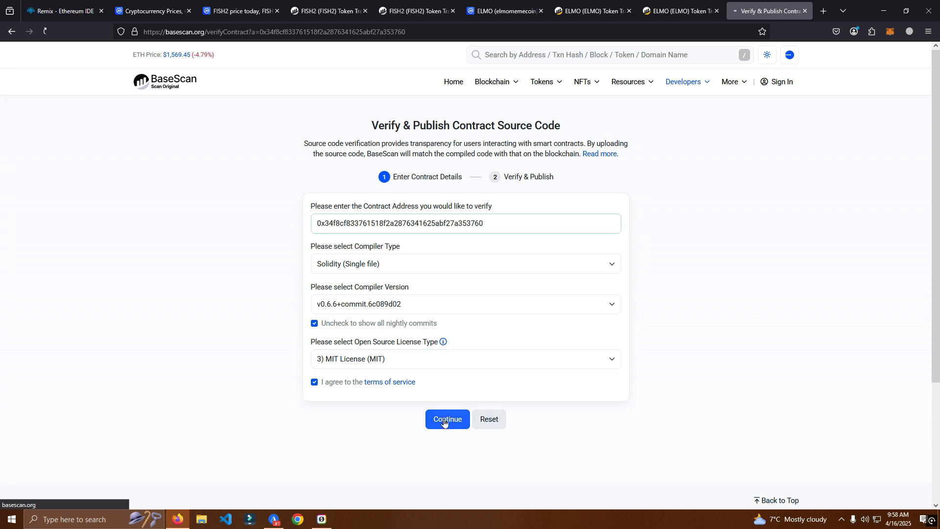
pyautogui.click(446, 419)
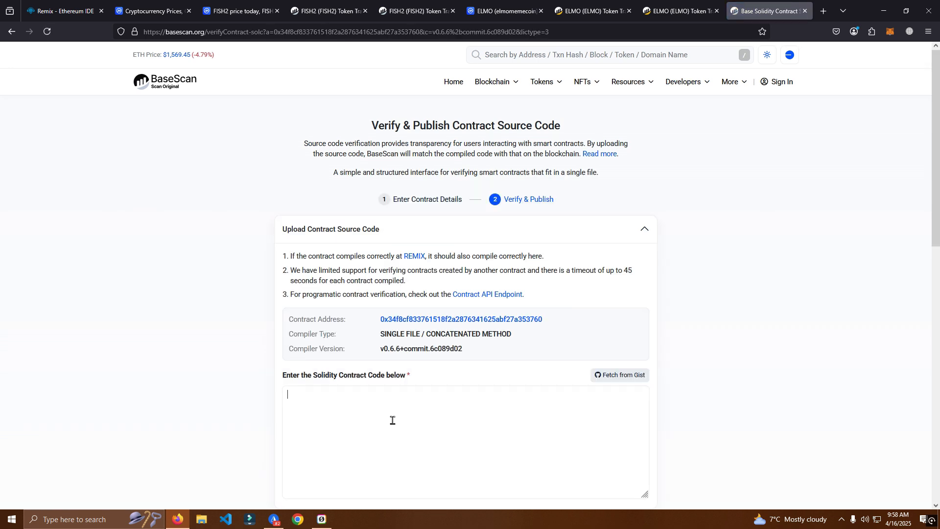
# - Paste the FISH2 source from Remix into the Solidity code box and submit verification
pyautogui.click(66, 10)
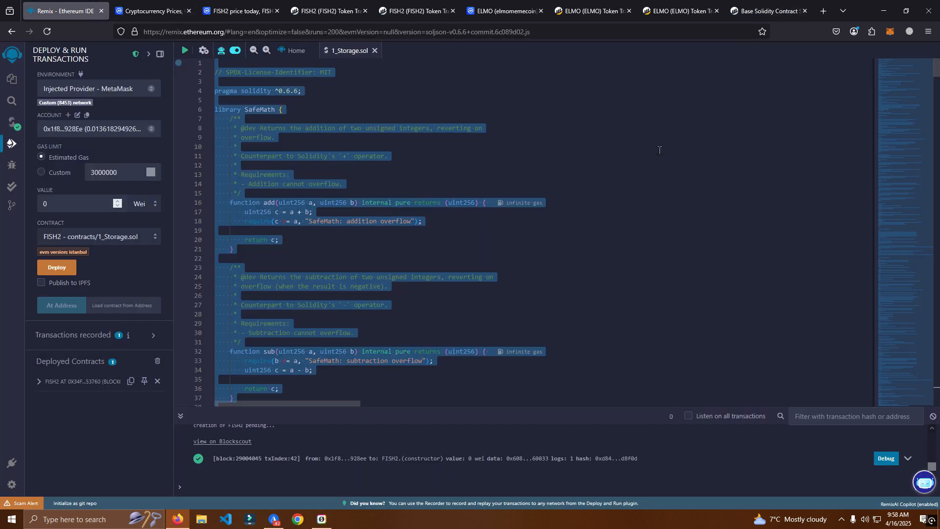
pyautogui.click(769, 11)
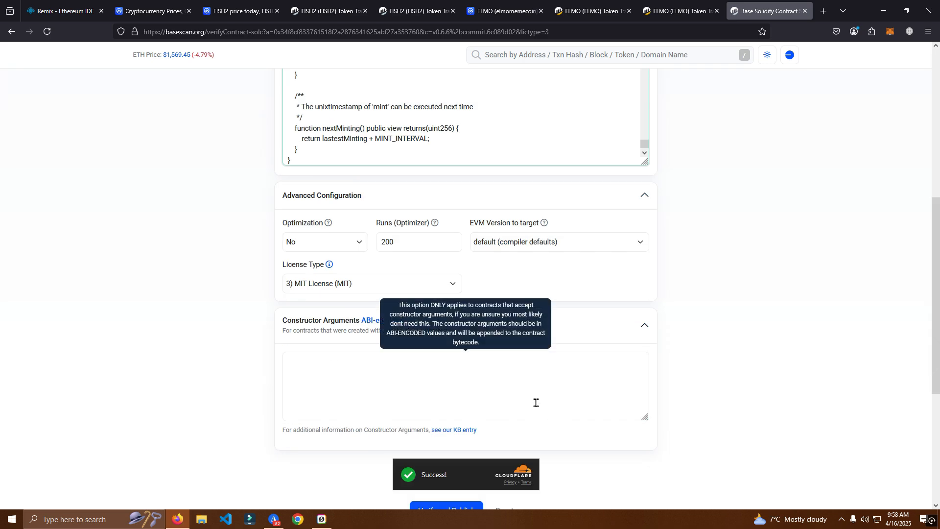
pyautogui.click(446, 269)
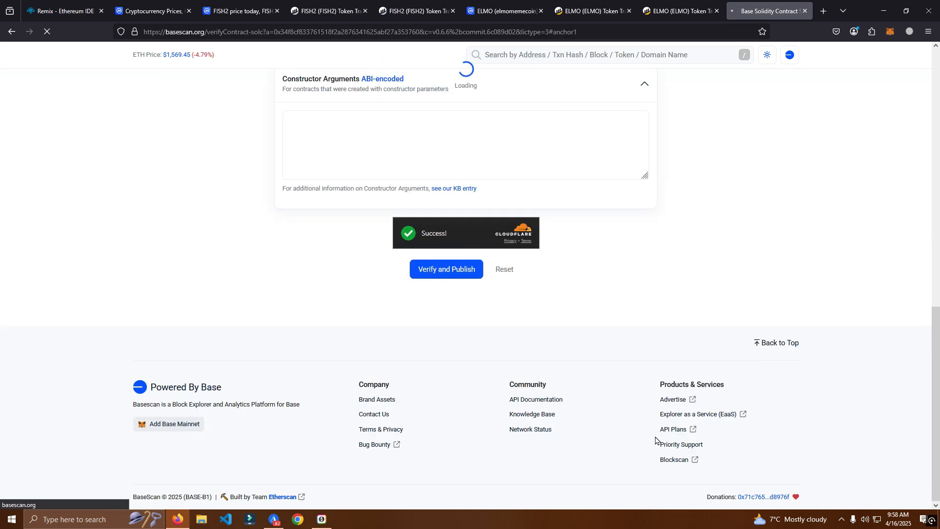
pyautogui.click(446, 269)
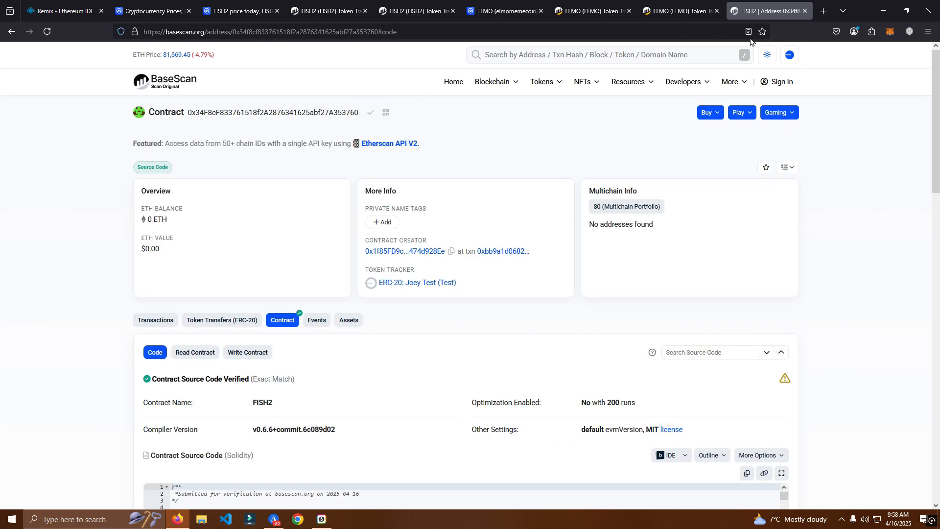
pyautogui.click(890, 31)
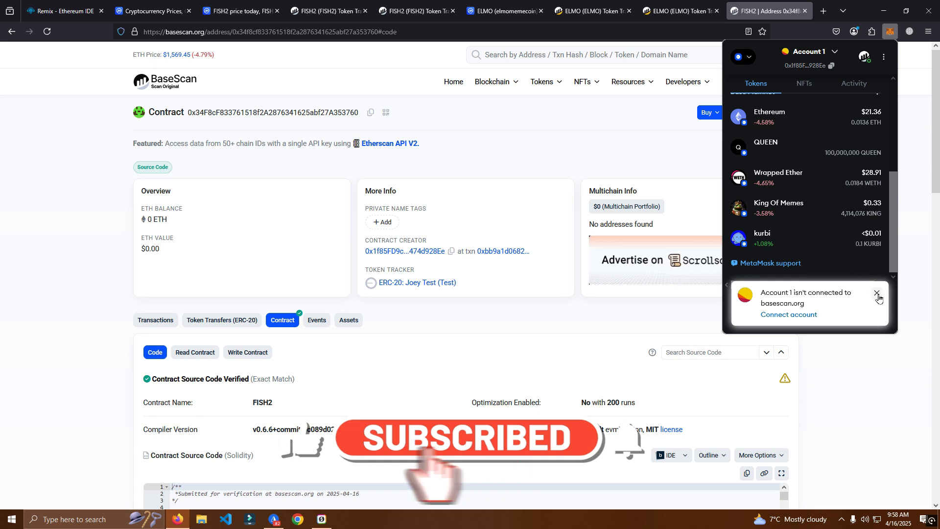
# - Dismiss the connect notice and open MetaMask's Import tokens Custom token tab
pyautogui.click(877, 294)
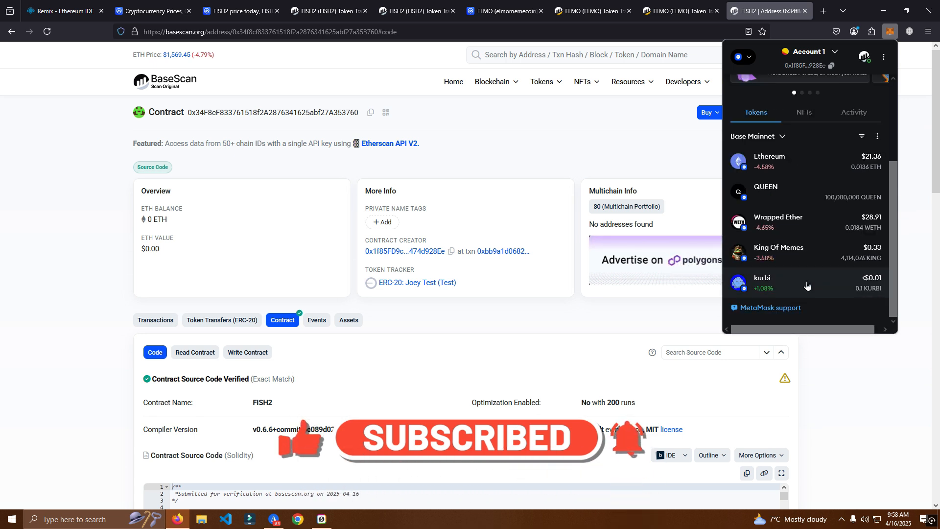
pyautogui.click(877, 137)
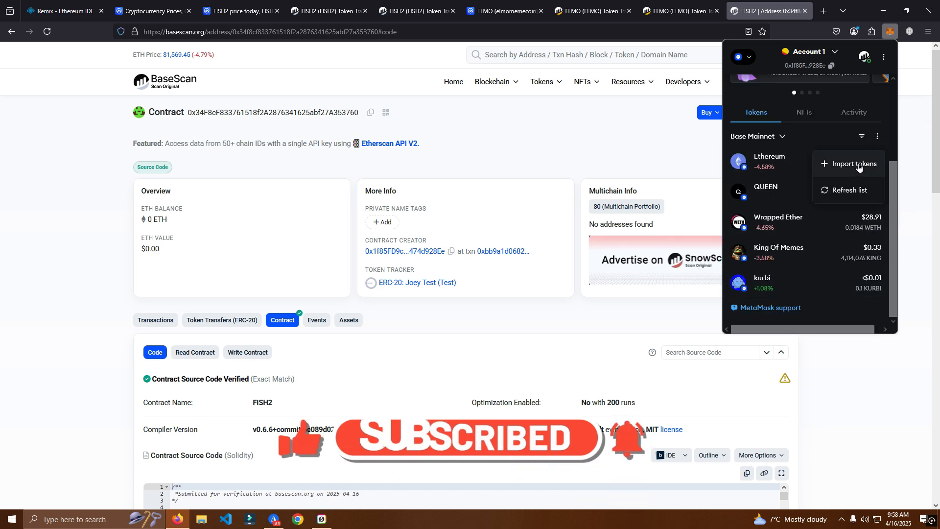
pyautogui.click(855, 164)
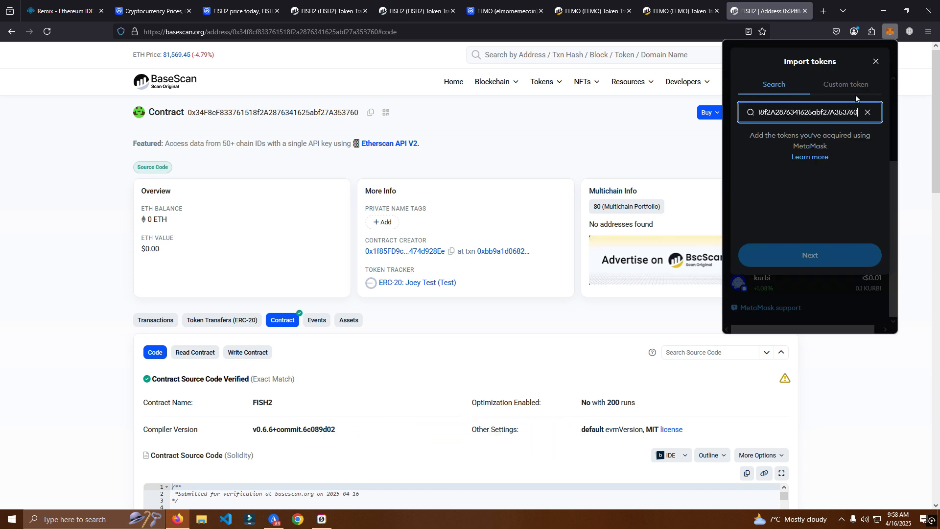
pyautogui.click(845, 84)
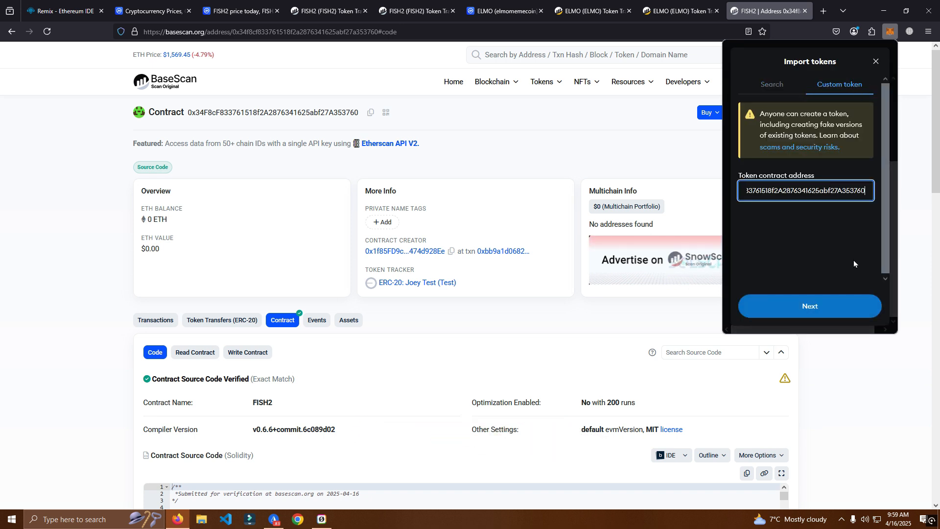